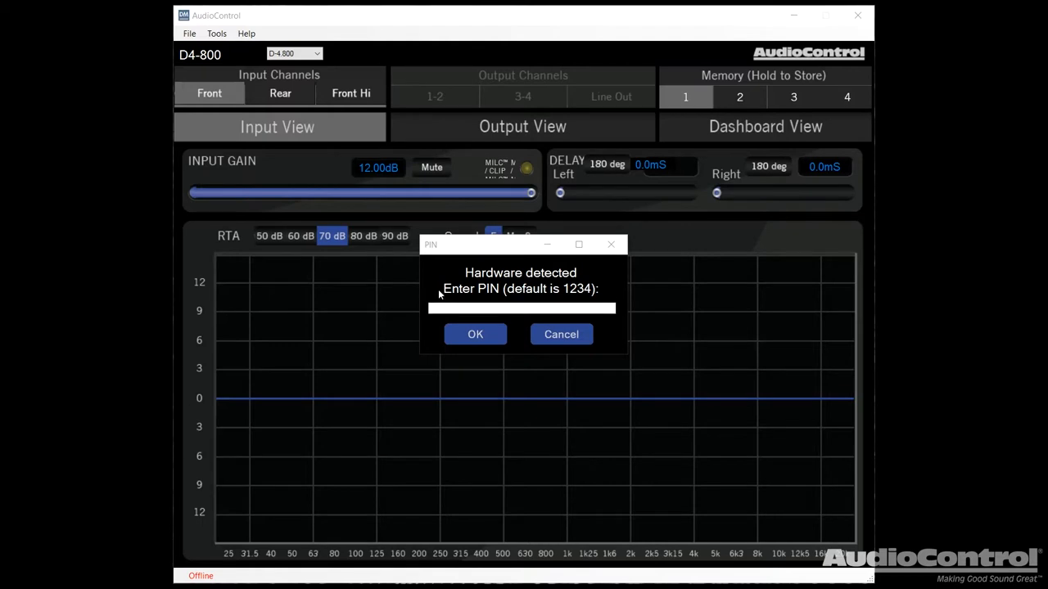
{"action": "mouse_move", "coordinate": [482, 271]}
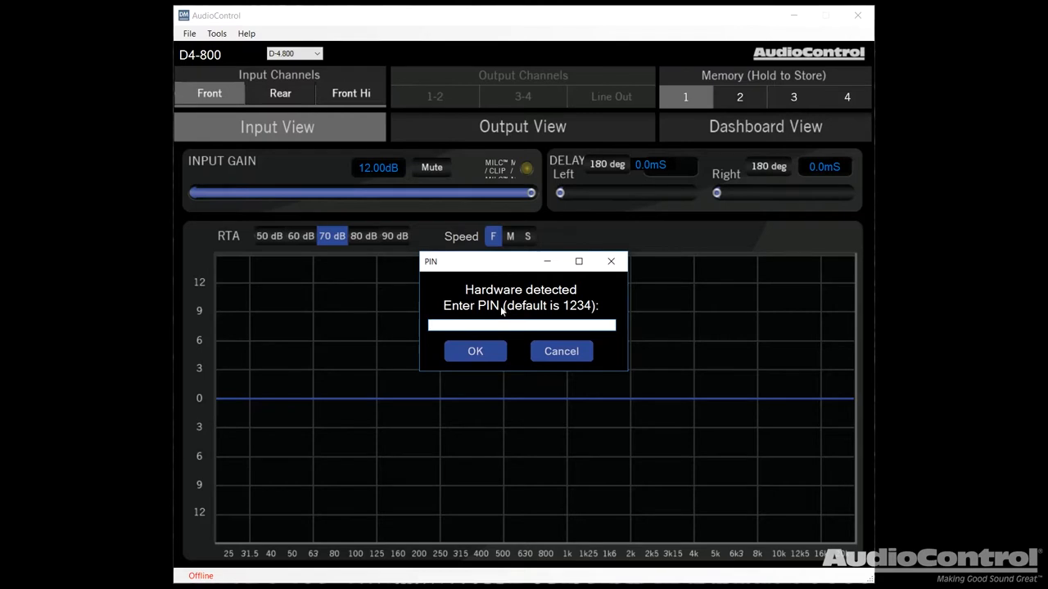
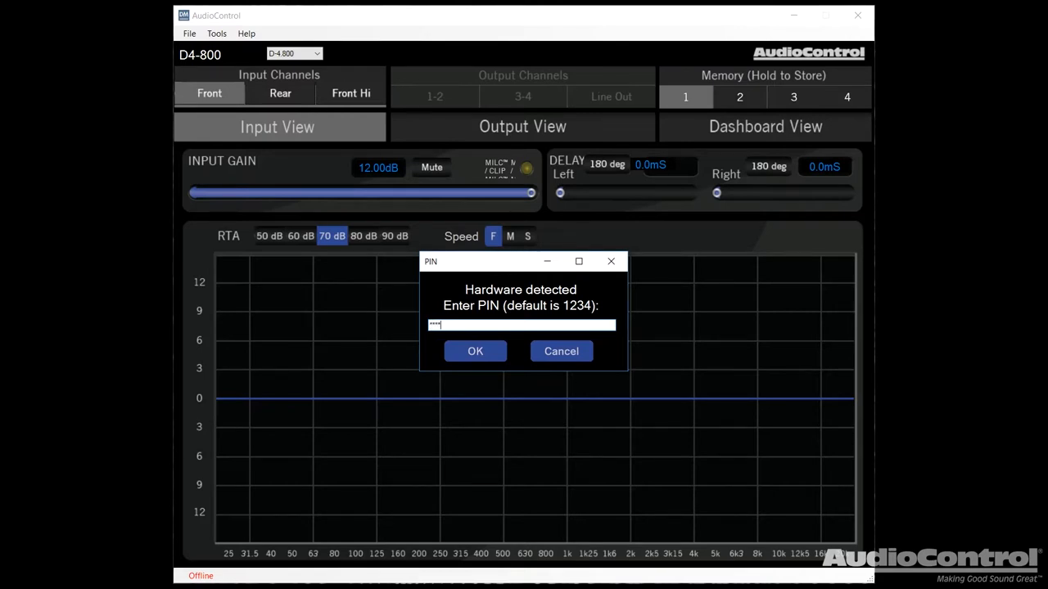
{"action": "left_click", "coordinate": [475, 351]}
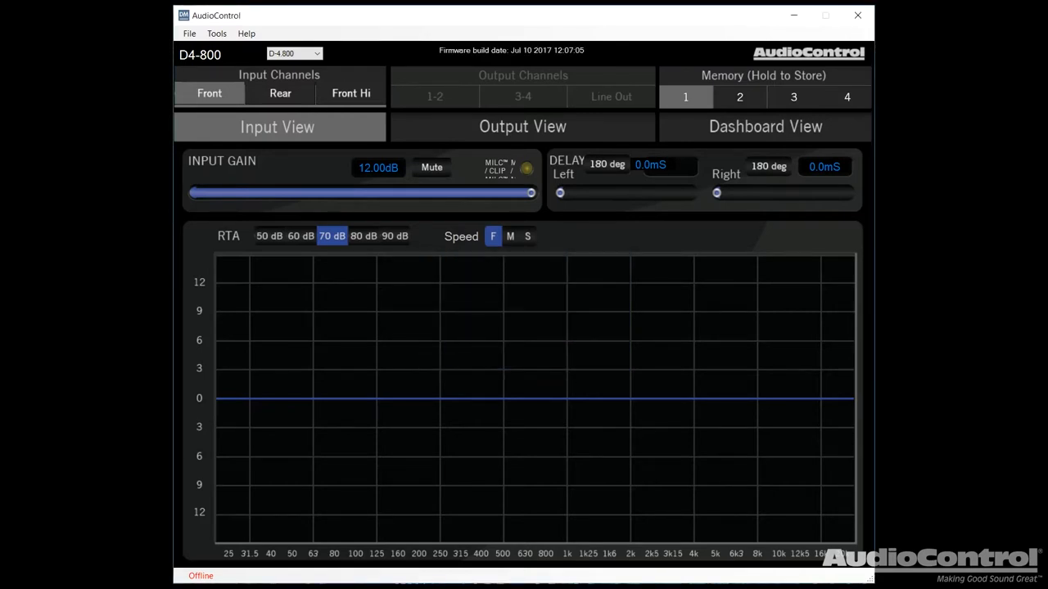
Step: Set the Front input analyzer to a 60 dB range and briefly check the Front Hi input
{"action": "left_click_drag", "start_coordinate": [530, 192], "coordinate": [403, 193]}
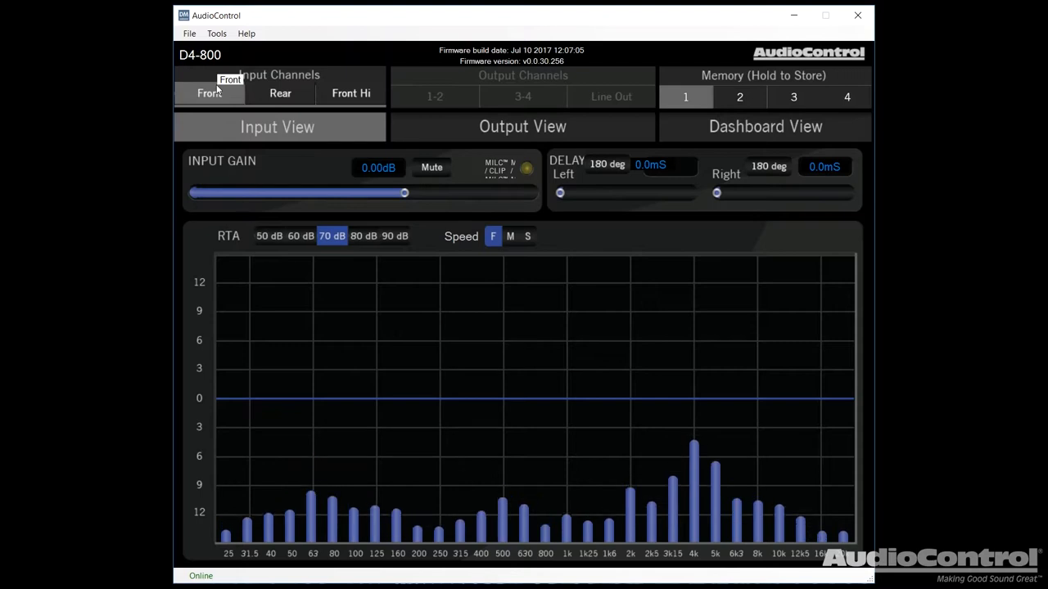
{"action": "mouse_move", "coordinate": [363, 246]}
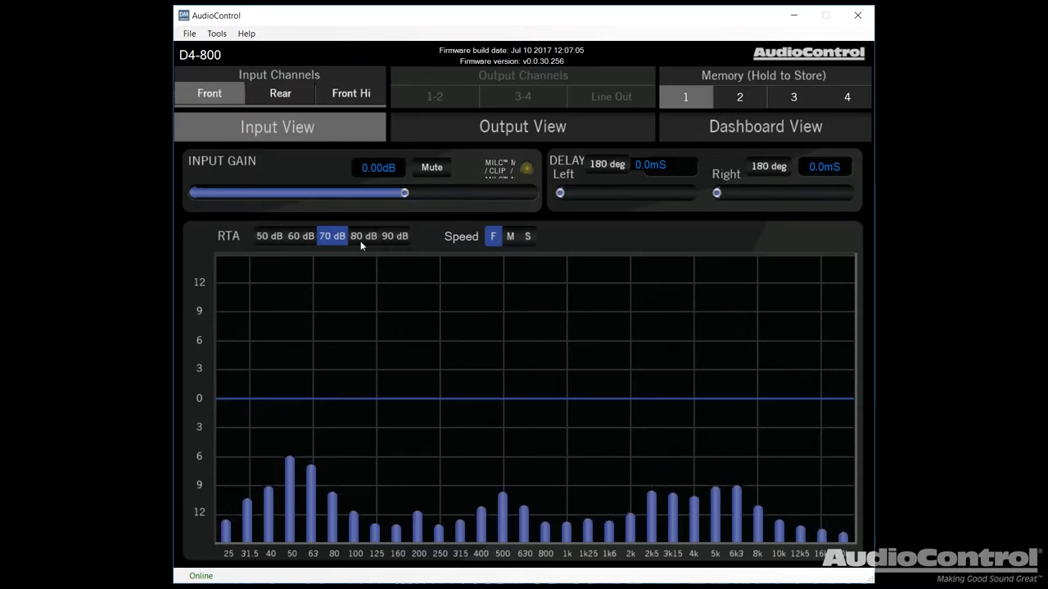
{"action": "left_click", "coordinate": [301, 235]}
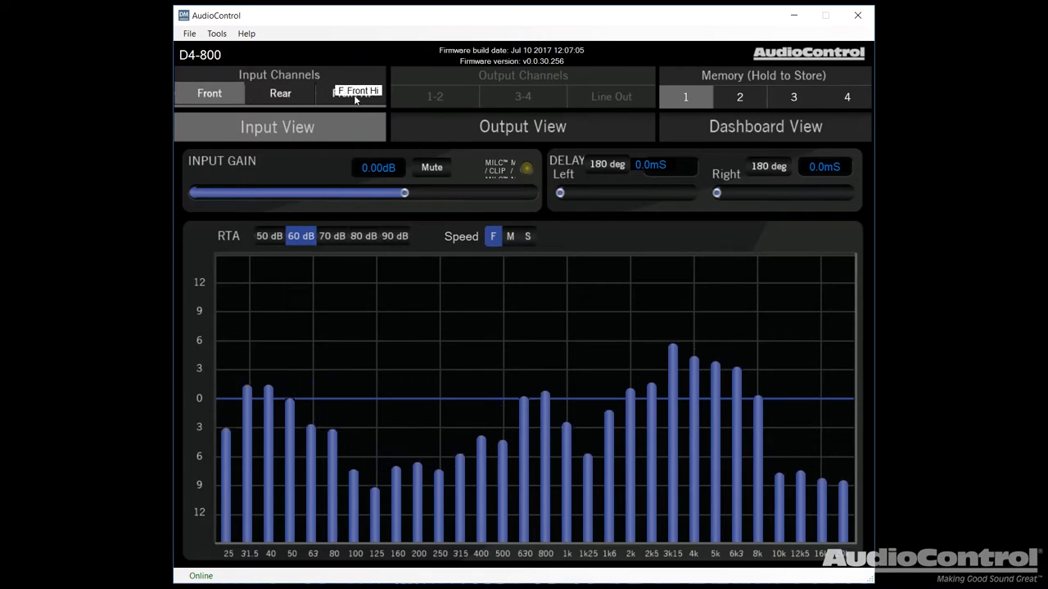
{"action": "left_click", "coordinate": [351, 93]}
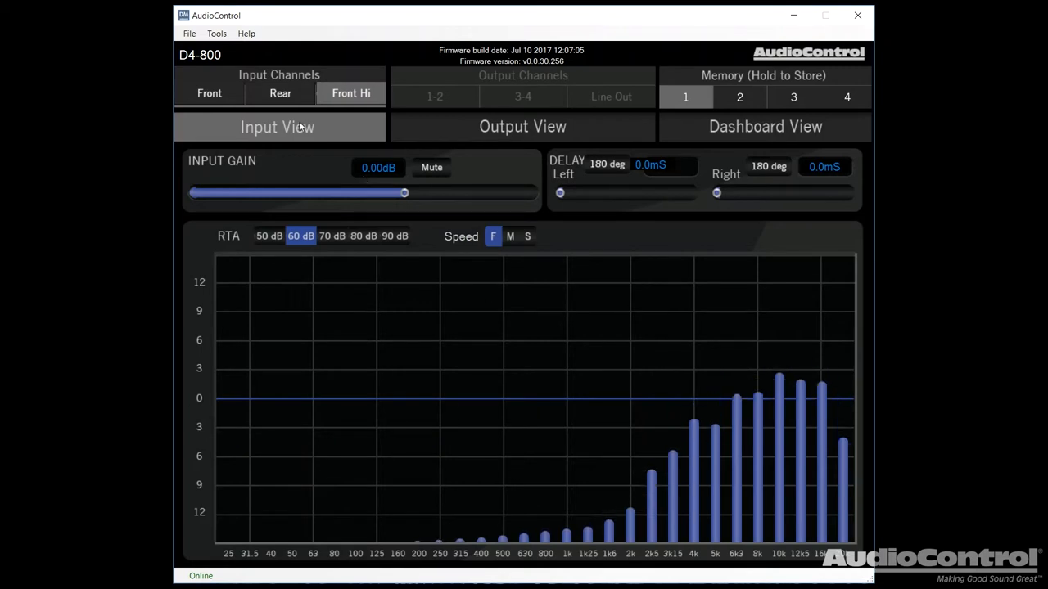
{"action": "left_click", "coordinate": [209, 93]}
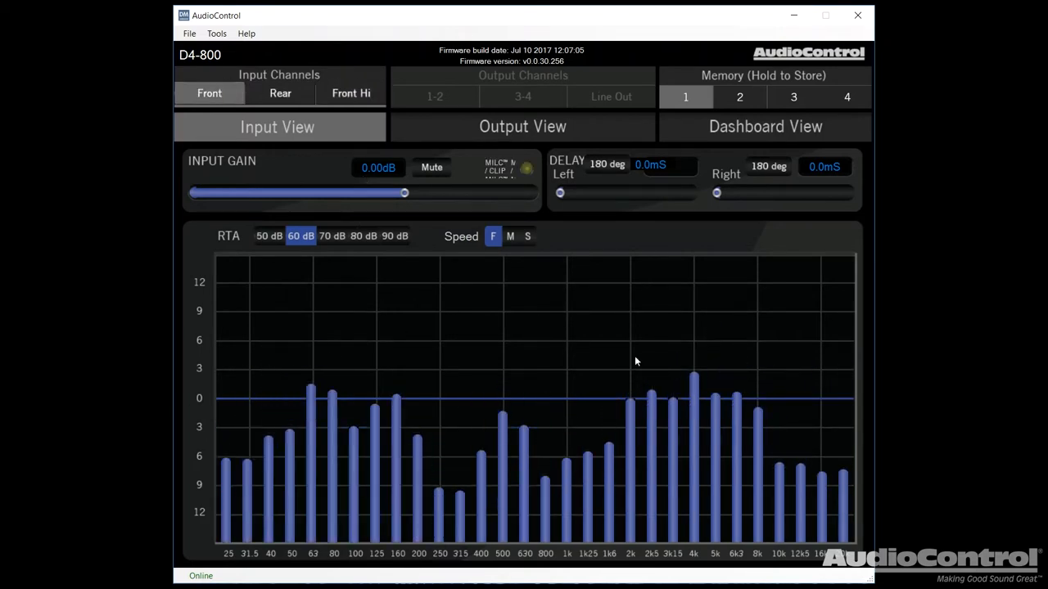
{"action": "mouse_move", "coordinate": [665, 427]}
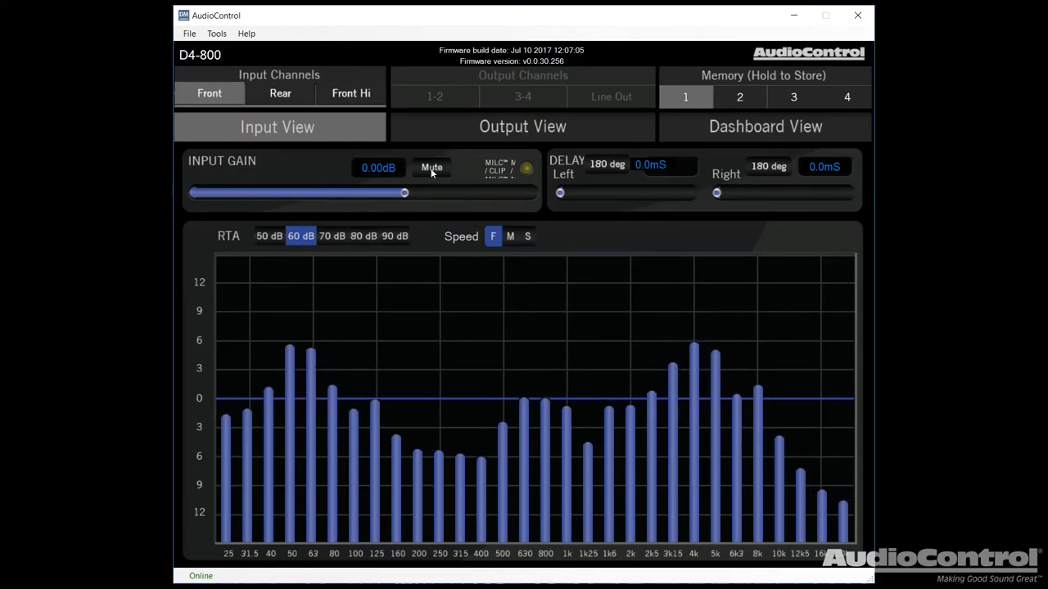
Step: Raise the Front input gain to 6.8 dB, then bring it back to 0.8 dB
{"action": "left_click", "coordinate": [431, 167]}
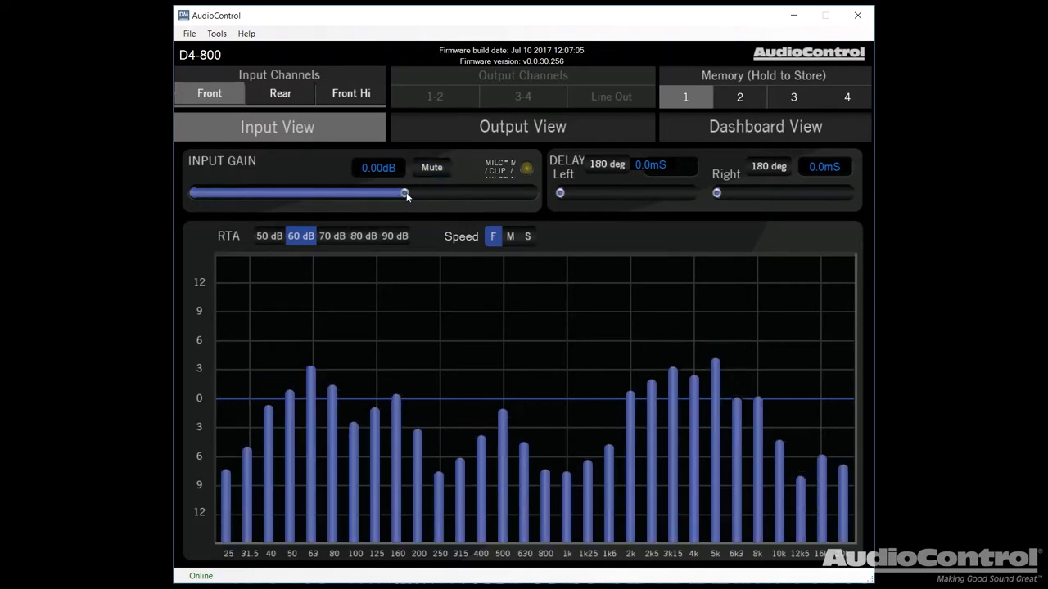
{"action": "left_click_drag", "start_coordinate": [404, 192], "coordinate": [452, 192]}
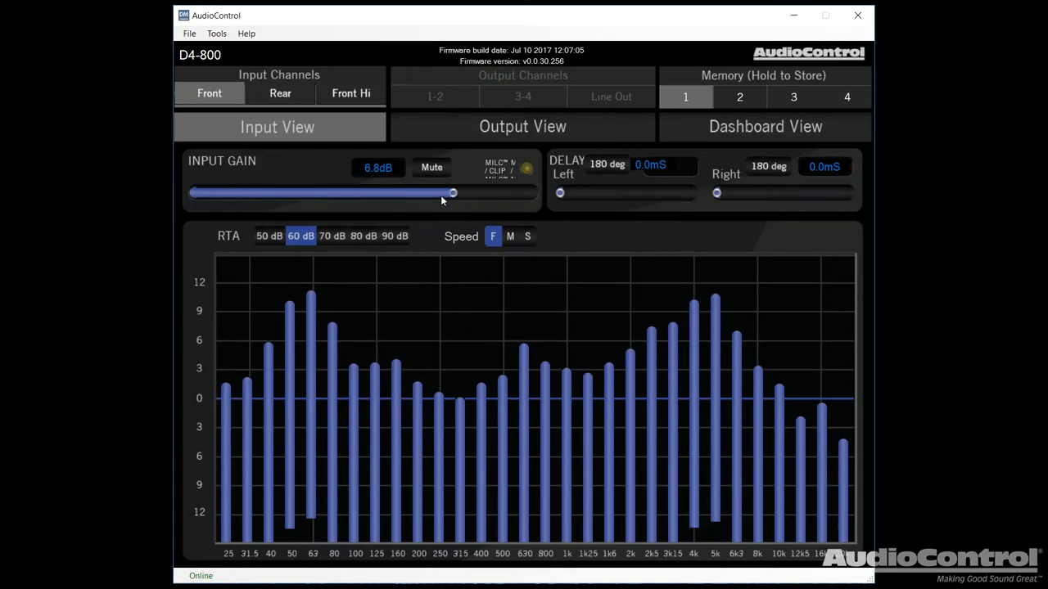
{"action": "left_click_drag", "start_coordinate": [452, 192], "coordinate": [412, 193]}
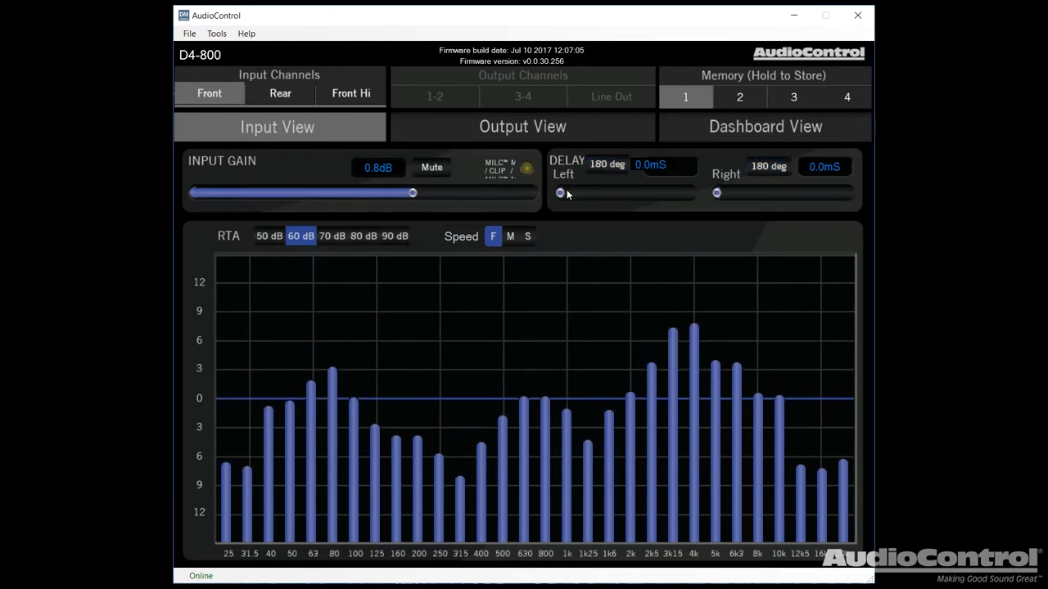
{"action": "left_click_drag", "start_coordinate": [560, 192], "coordinate": [564, 192]}
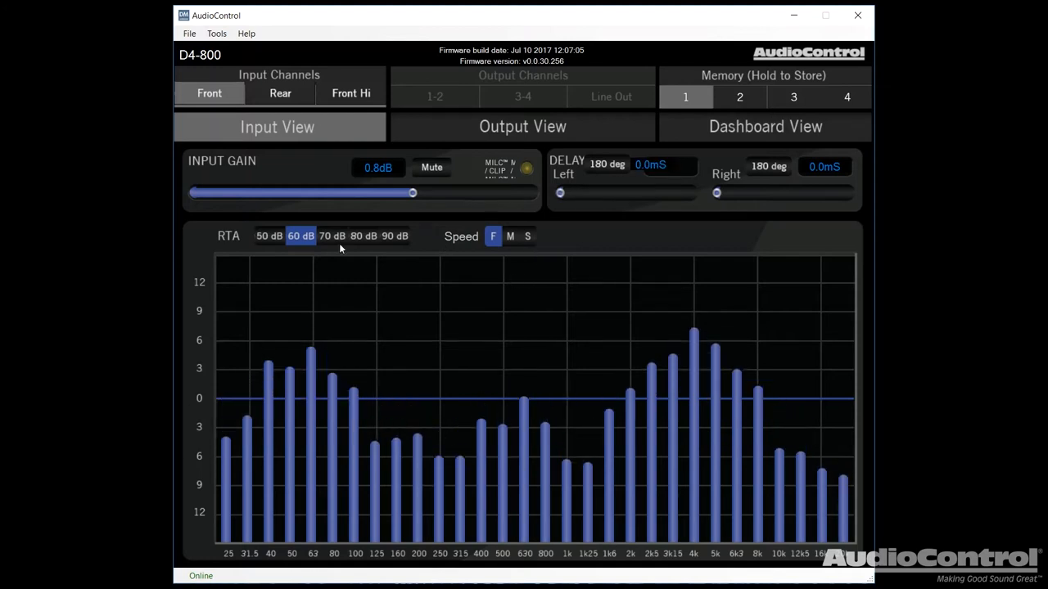
{"action": "mouse_move", "coordinate": [424, 236]}
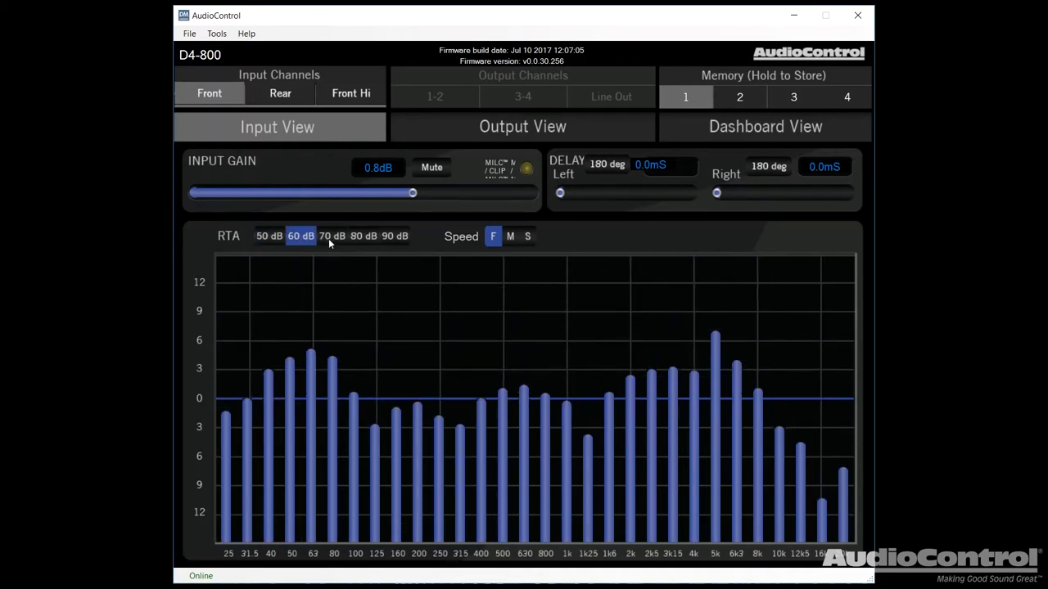
Step: Set the analyzer to slow speed and an 80 dB range after trying 70 and 60 dB
{"action": "left_click", "coordinate": [331, 235]}
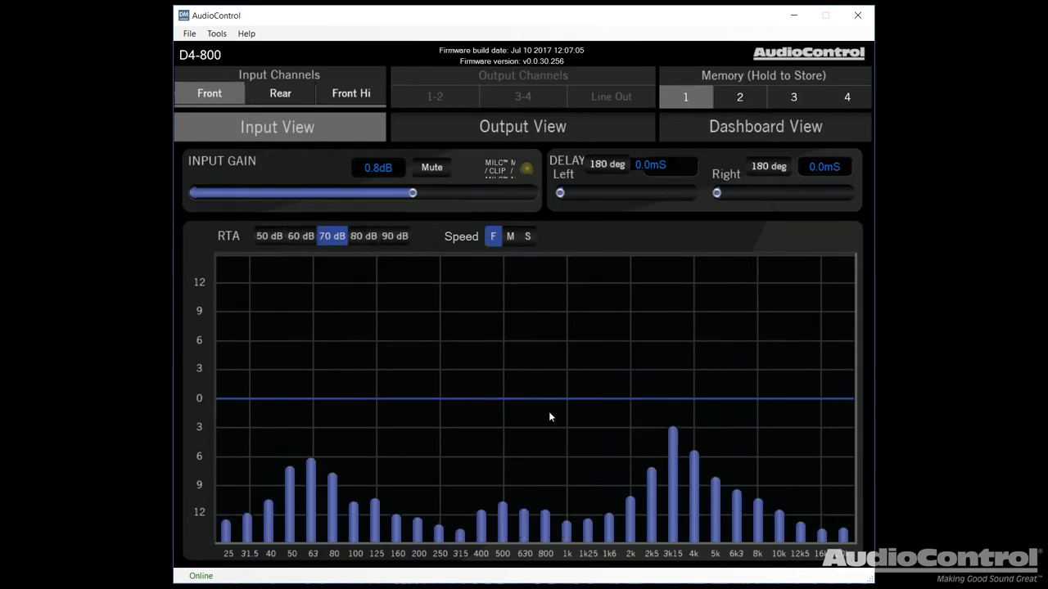
{"action": "left_click", "coordinate": [300, 235]}
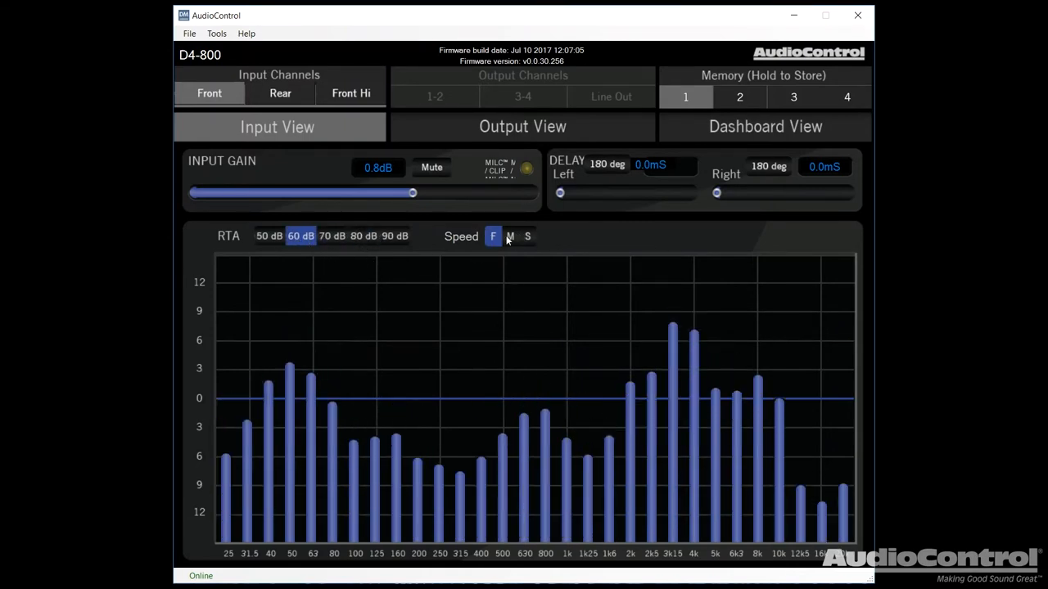
{"action": "left_click", "coordinate": [510, 236]}
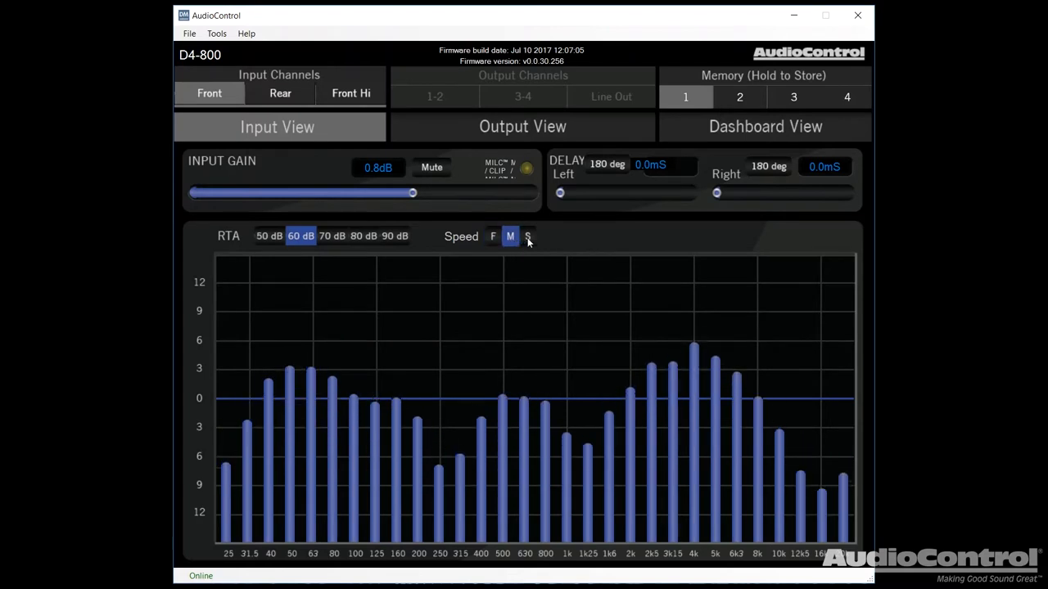
{"action": "left_click", "coordinate": [527, 236]}
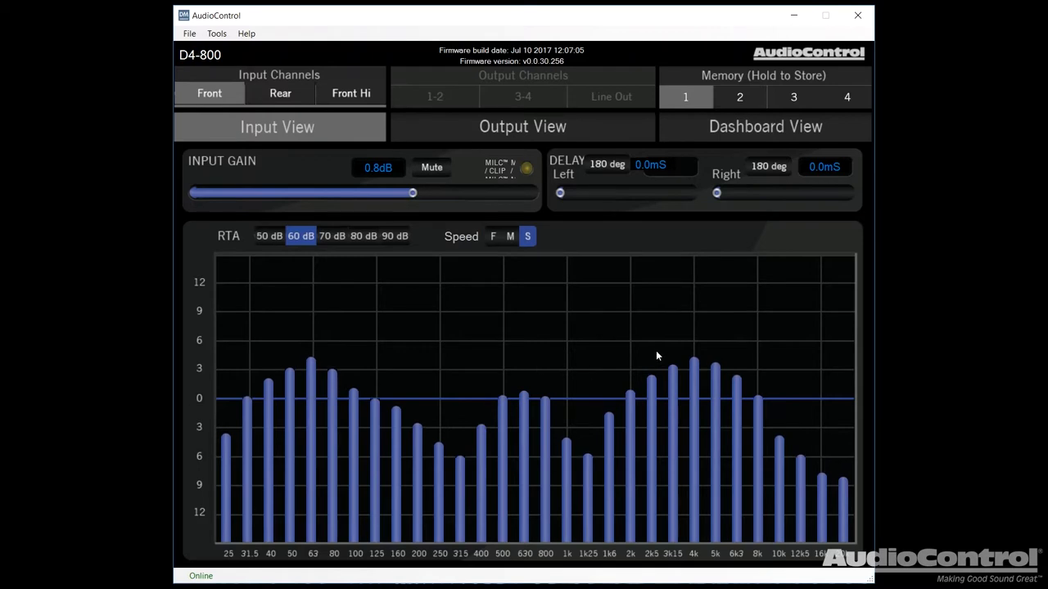
{"action": "left_click", "coordinate": [364, 235]}
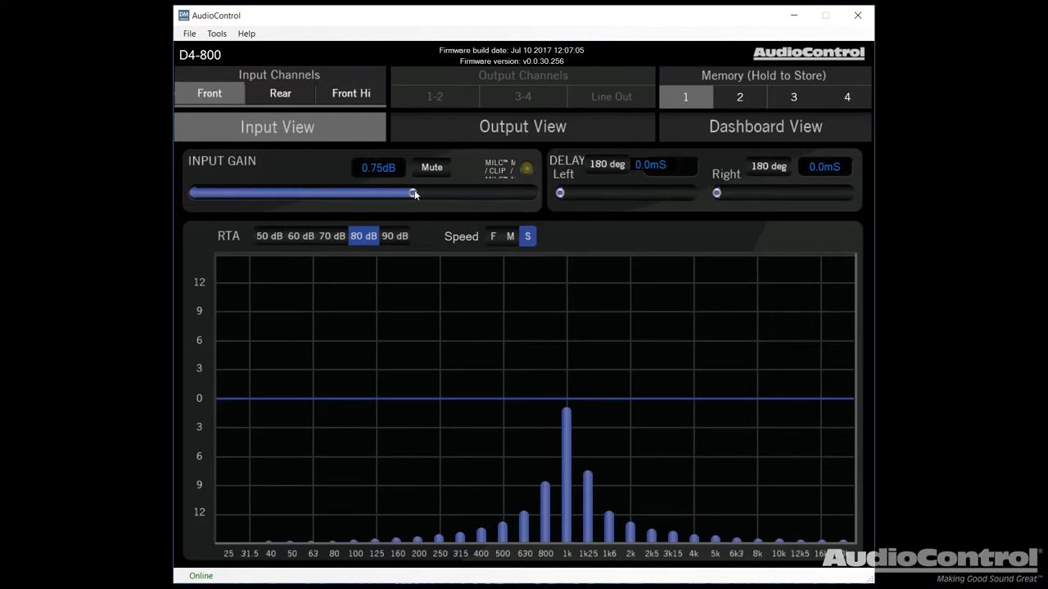
Step: Raise the Front input gain to 9.0 dB and switch to the outputs 1-2 Output View
{"action": "left_click_drag", "start_coordinate": [413, 193], "coordinate": [500, 193]}
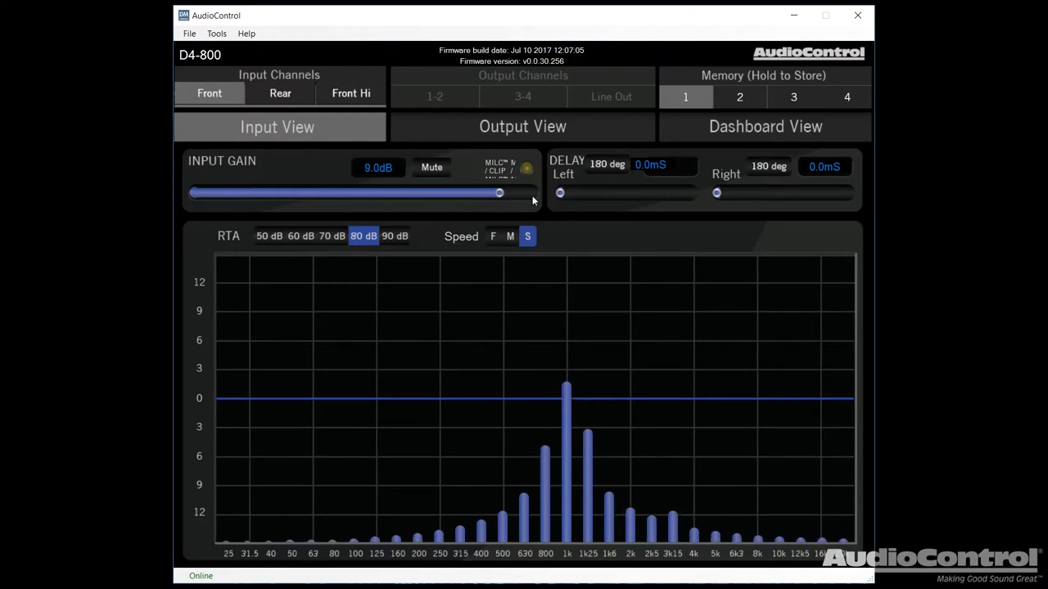
{"action": "left_click", "coordinate": [523, 126]}
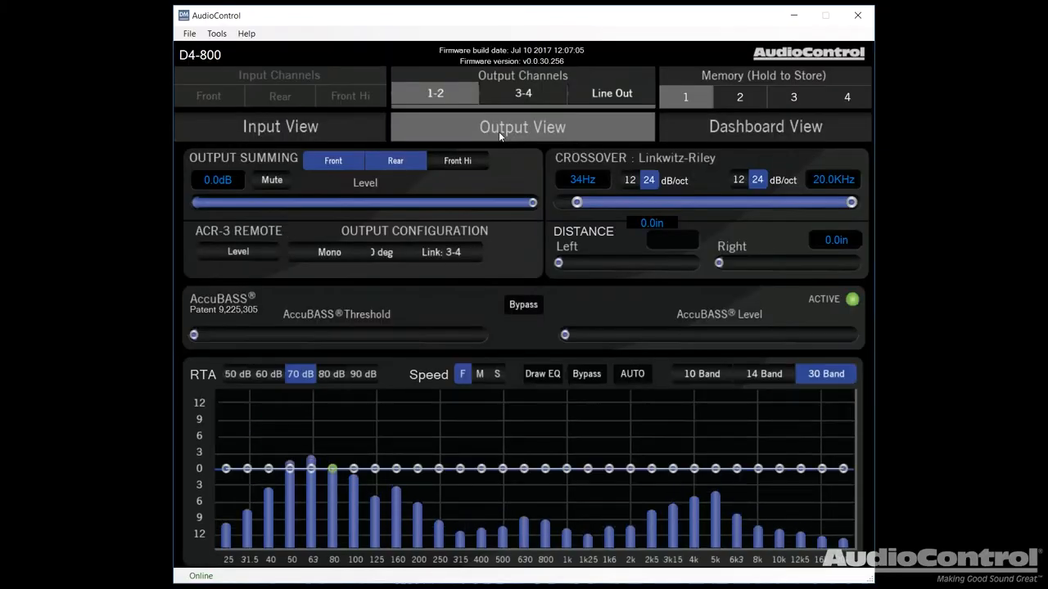
{"action": "mouse_move", "coordinate": [523, 92]}
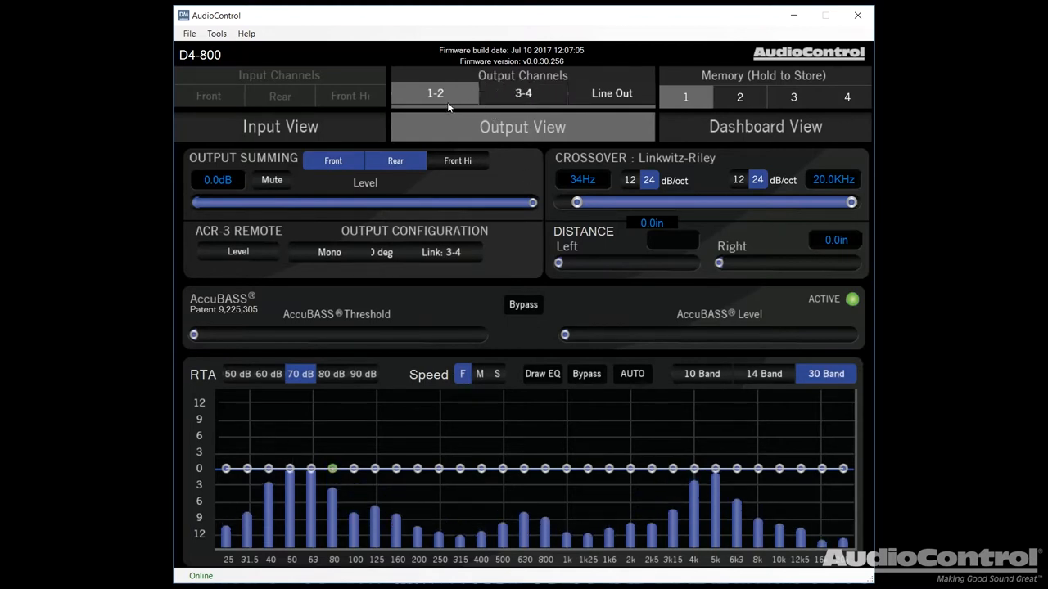
{"action": "mouse_move", "coordinate": [435, 92]}
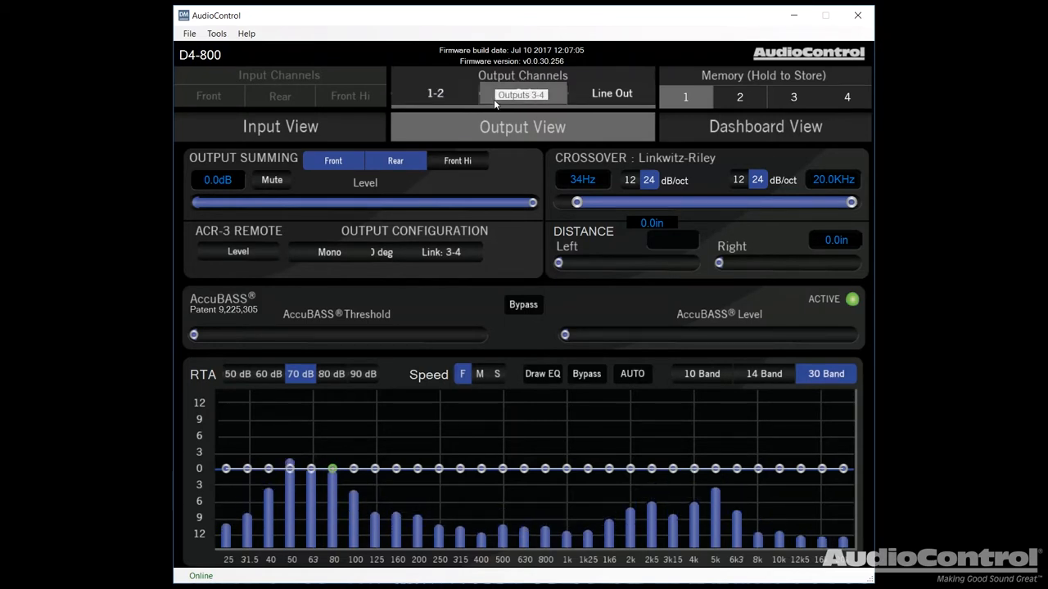
Step: View outputs 3-4, then the Line Out outputs with their 38Hz crossover
{"action": "left_click", "coordinate": [520, 93]}
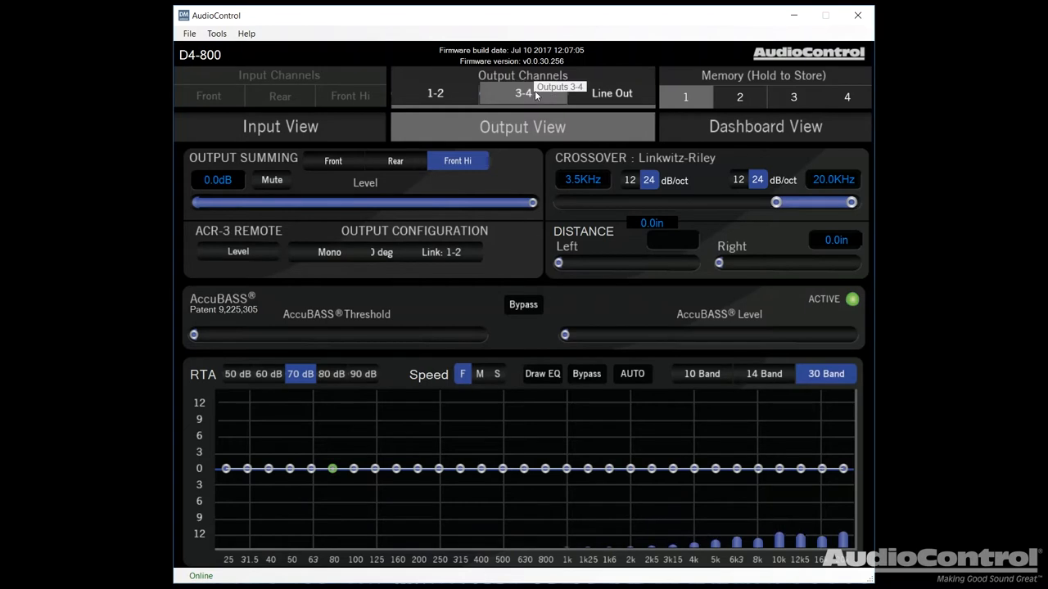
{"action": "mouse_move", "coordinate": [641, 100]}
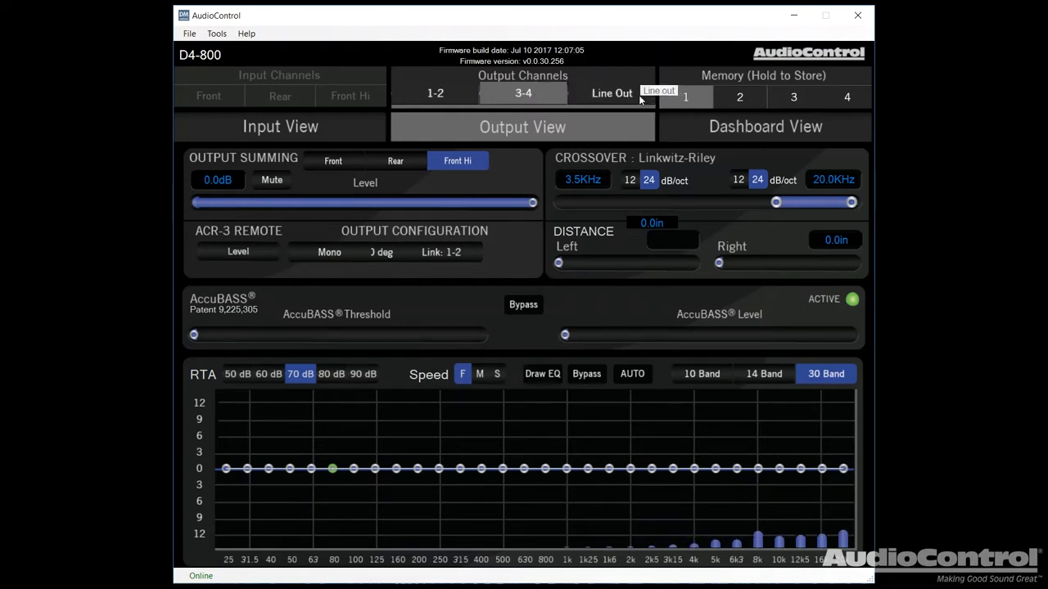
{"action": "left_click", "coordinate": [611, 92]}
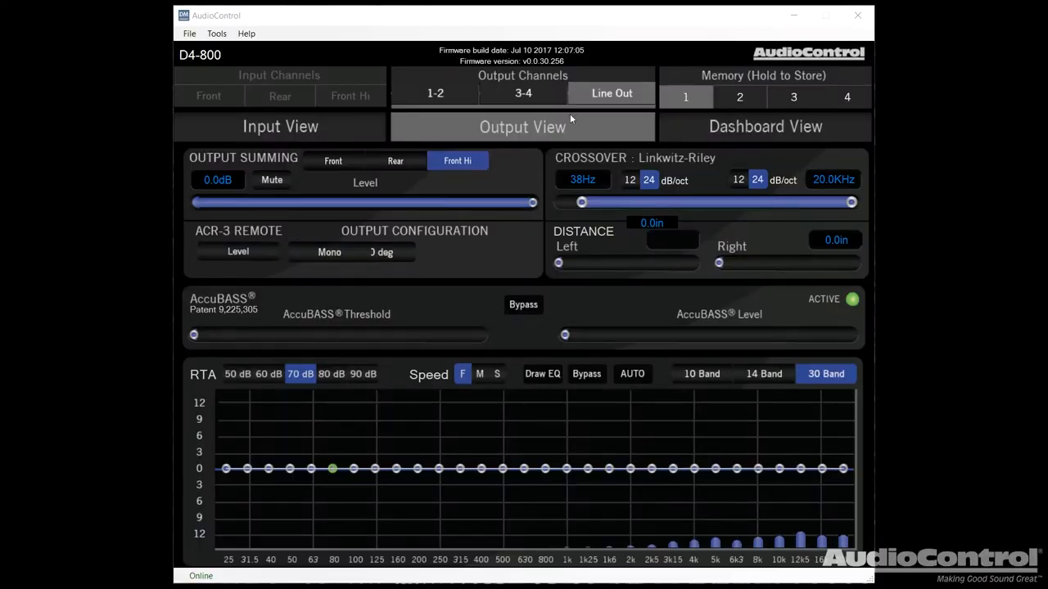
{"action": "mouse_move", "coordinate": [612, 92]}
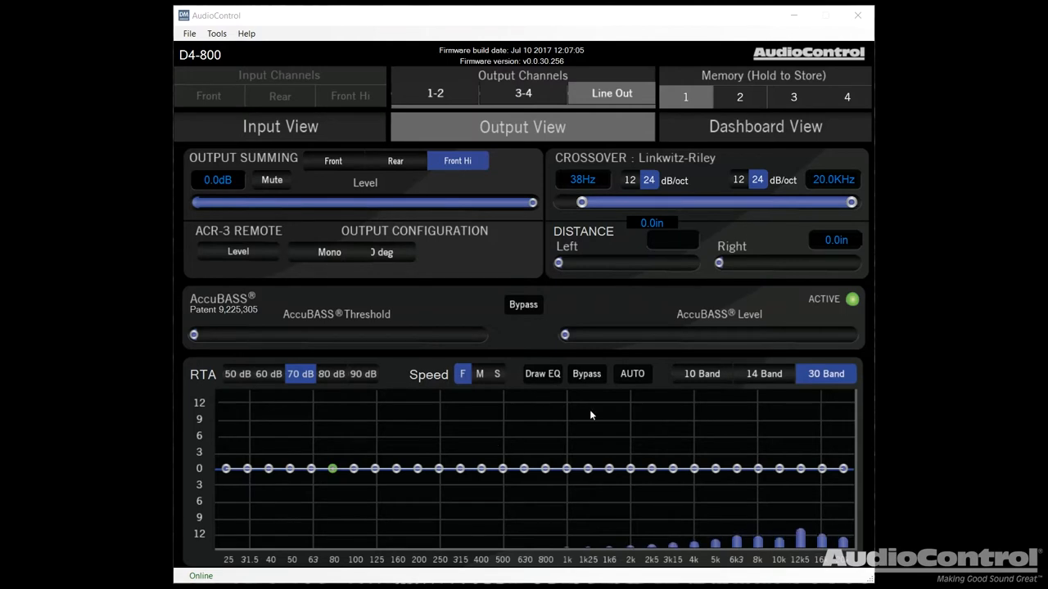
{"action": "mouse_move", "coordinate": [701, 469]}
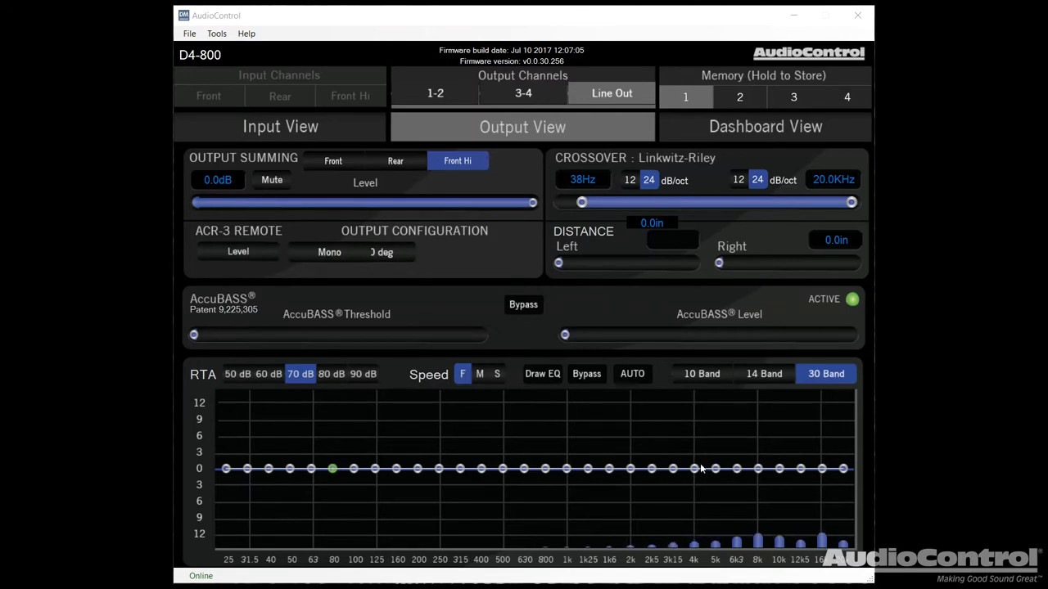
{"action": "mouse_move", "coordinate": [612, 92]}
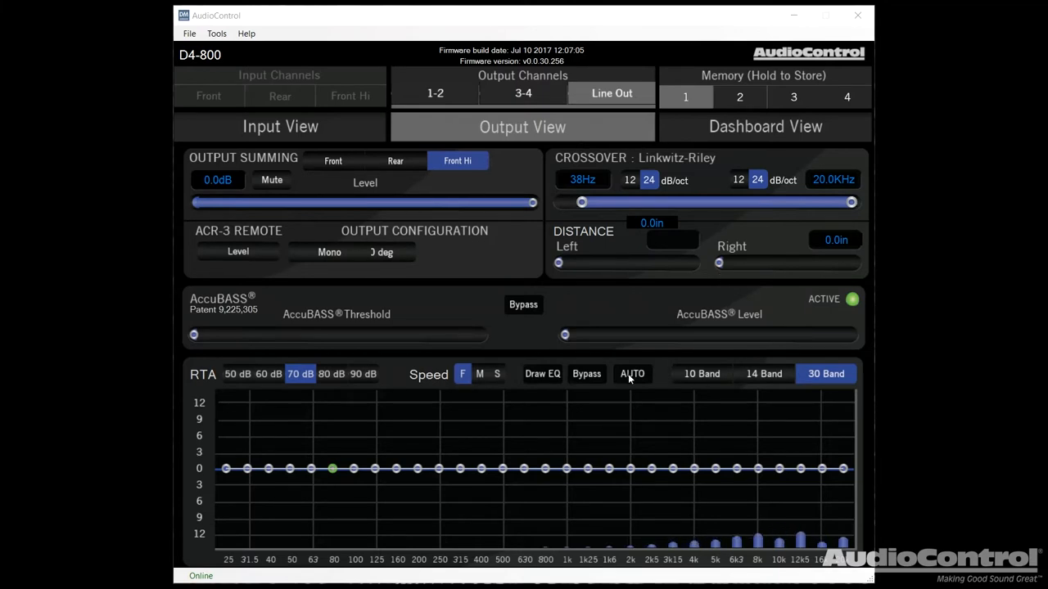
Step: On outputs 1-2, set the analyzer to 60 dB and add Front Hi to the output summing
{"action": "left_click", "coordinate": [435, 93]}
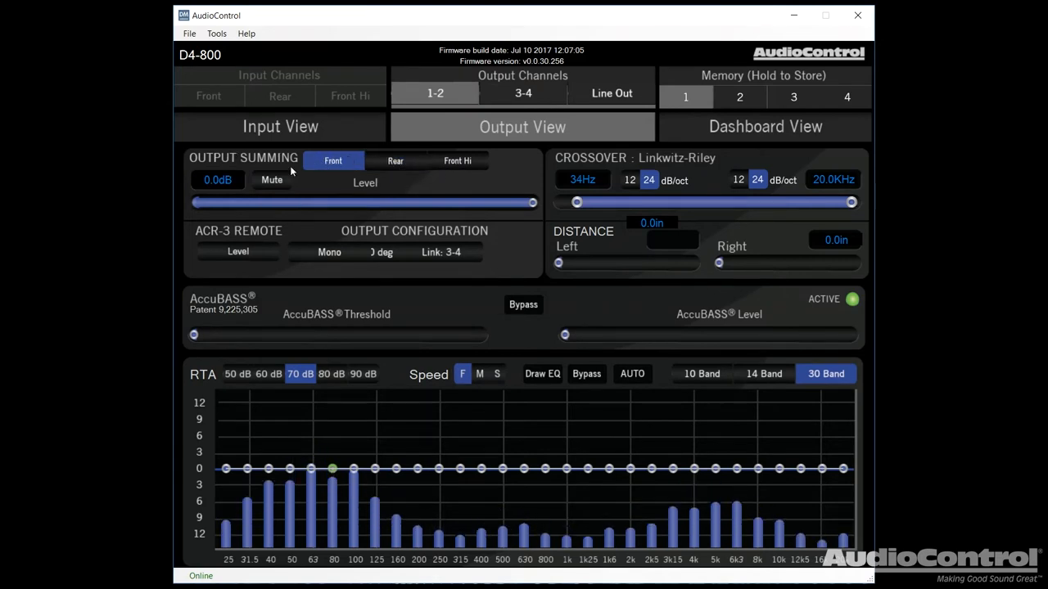
{"action": "left_click", "coordinate": [495, 374]}
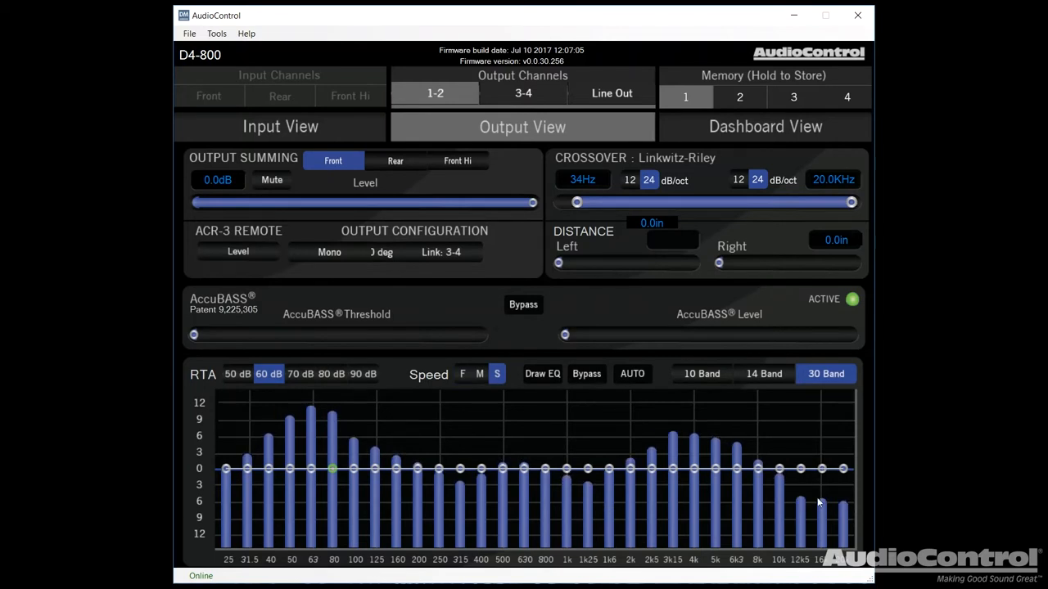
{"action": "left_click", "coordinate": [457, 160]}
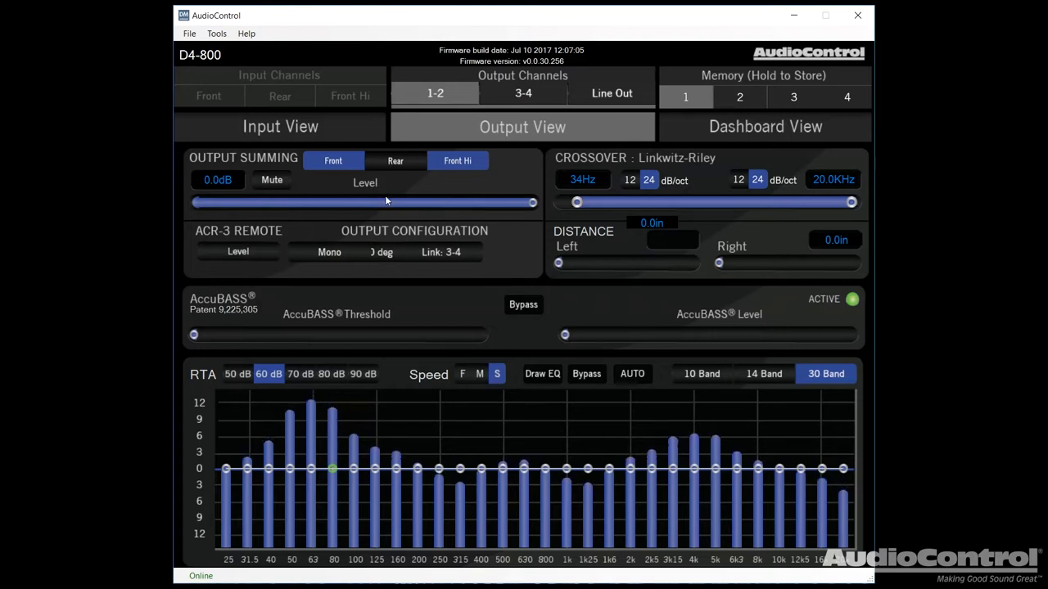
Step: Enable ACR-3 remote level control on outputs 3-4
{"action": "left_click", "coordinate": [300, 374]}
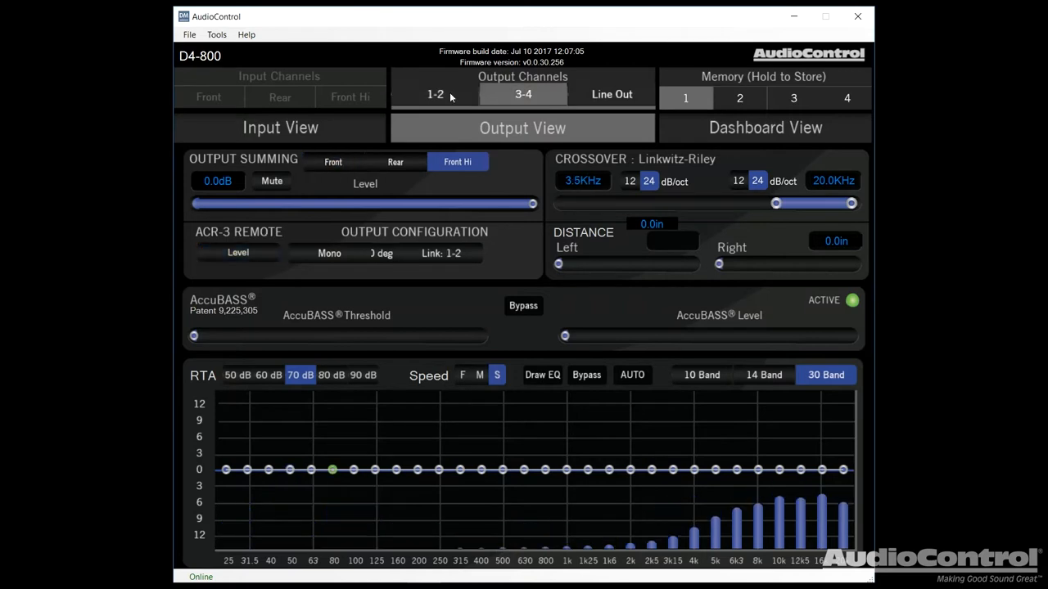
{"action": "left_click", "coordinate": [434, 94]}
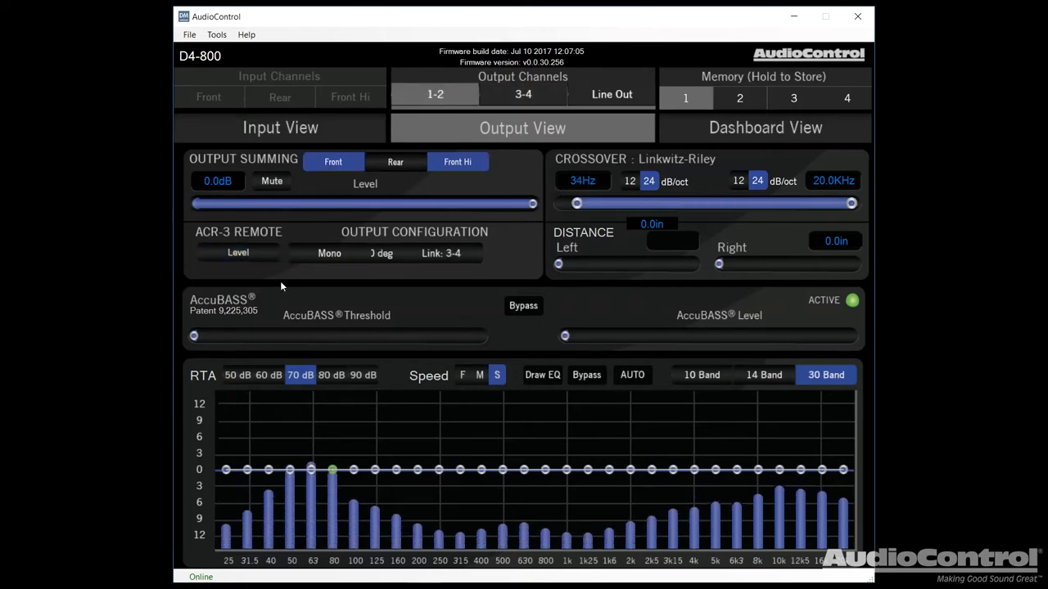
{"action": "left_click", "coordinate": [523, 93]}
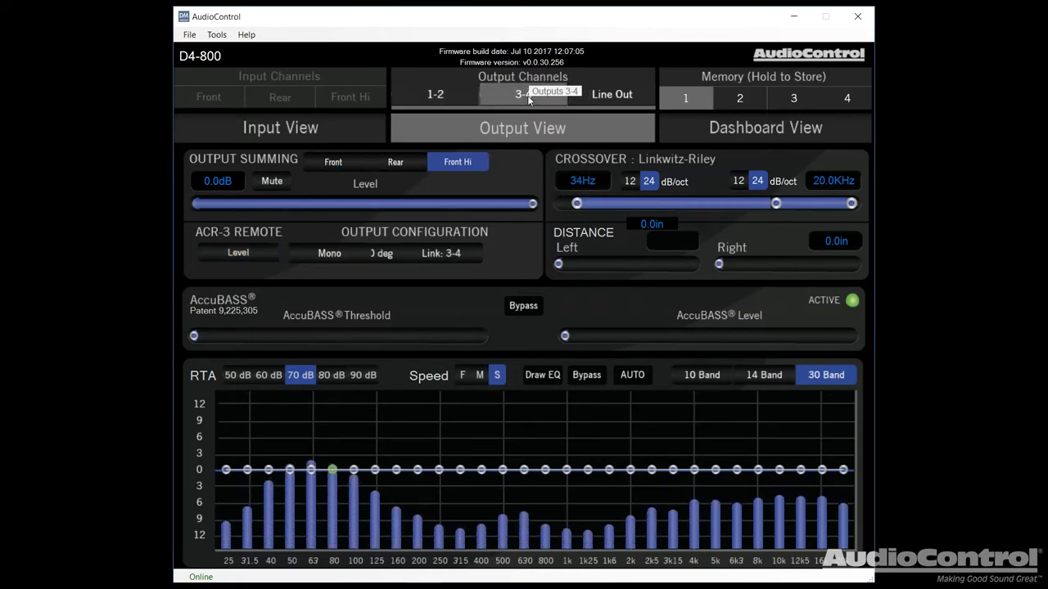
{"action": "left_click", "coordinate": [523, 94]}
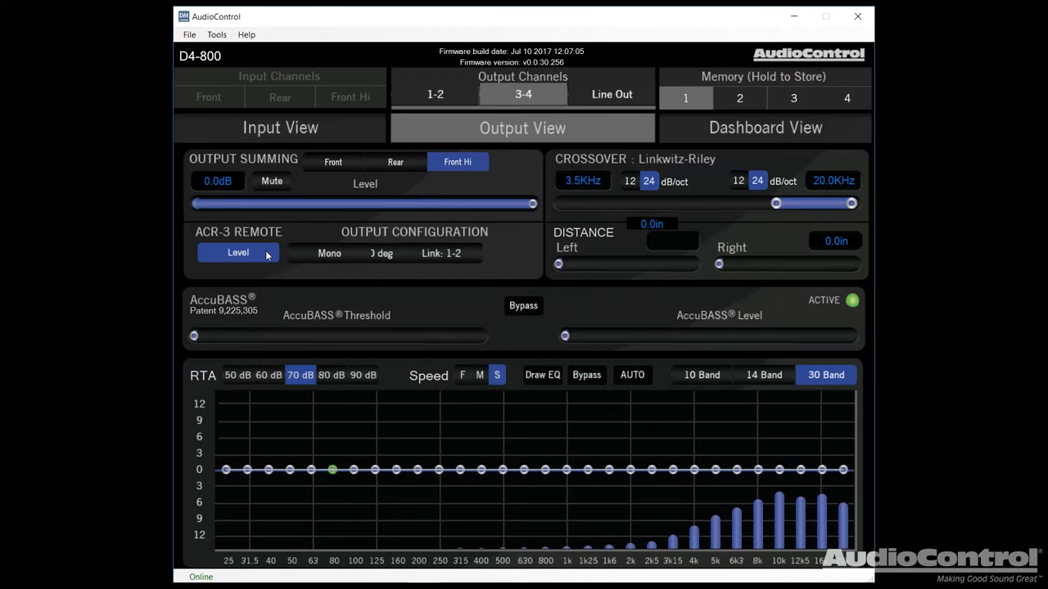
{"action": "mouse_move", "coordinate": [522, 94]}
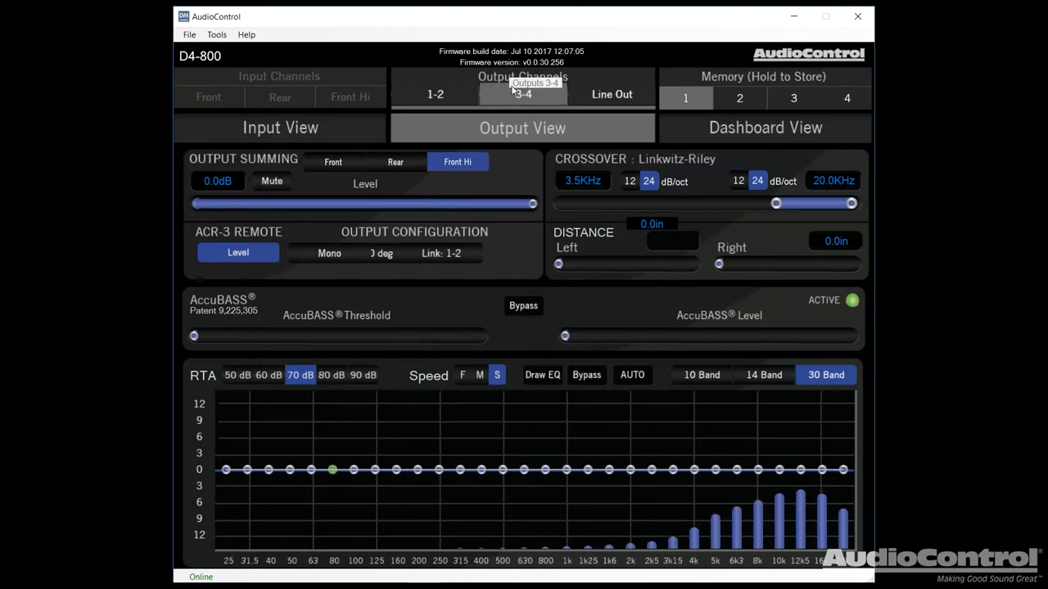
Step: Return to outputs 1-2 and assign the ACR-3 remote level there
{"action": "left_click", "coordinate": [435, 94]}
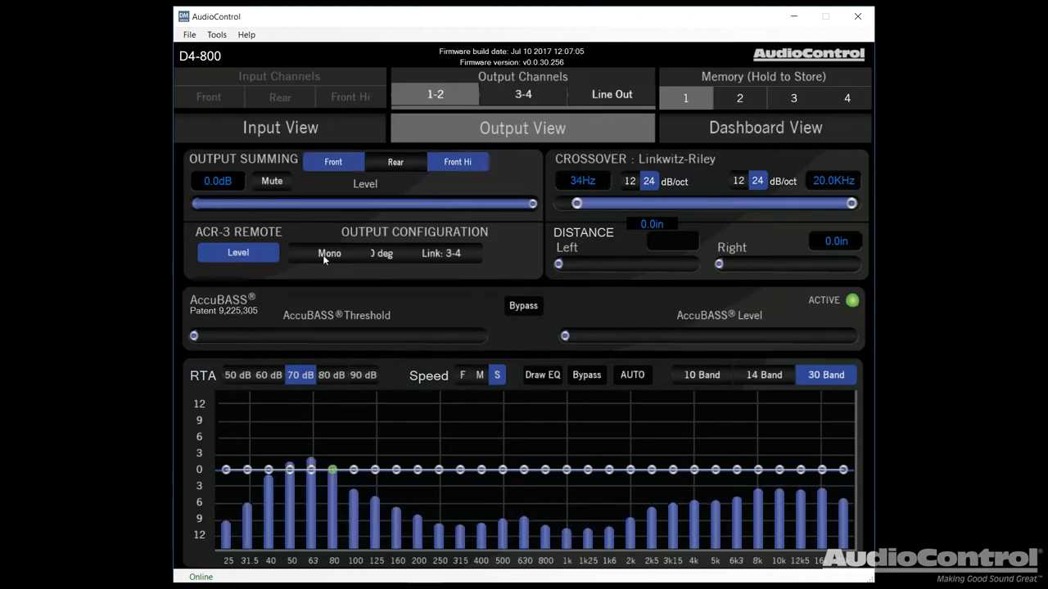
{"action": "left_click", "coordinate": [329, 253]}
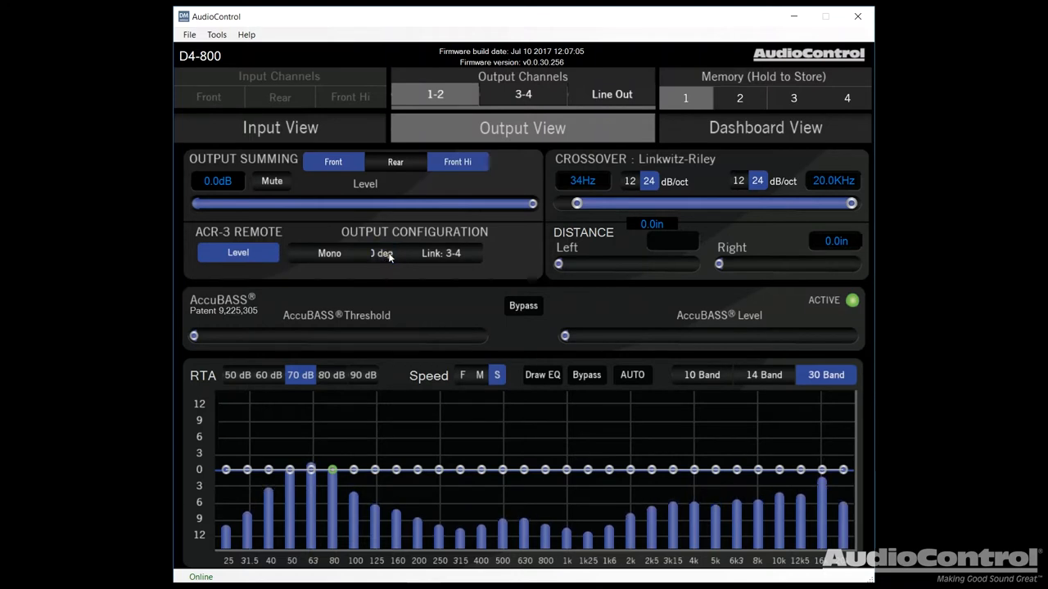
{"action": "mouse_move", "coordinate": [458, 258]}
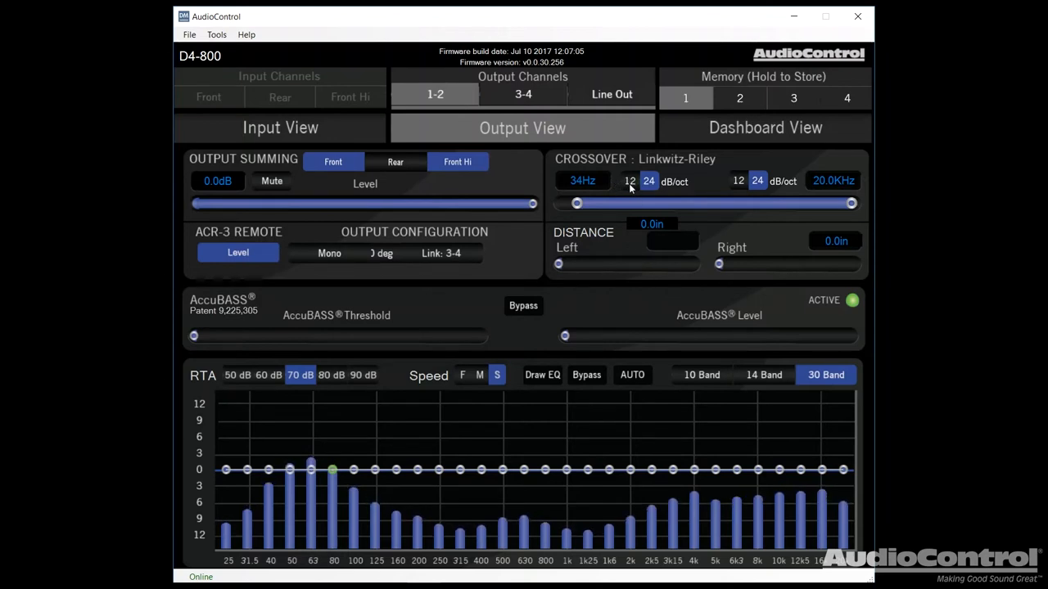
Step: Set outputs 1-2 to a 50 Hz high-pass at 24 dB/oct and 20 kHz low-pass
{"action": "left_click", "coordinate": [629, 181]}
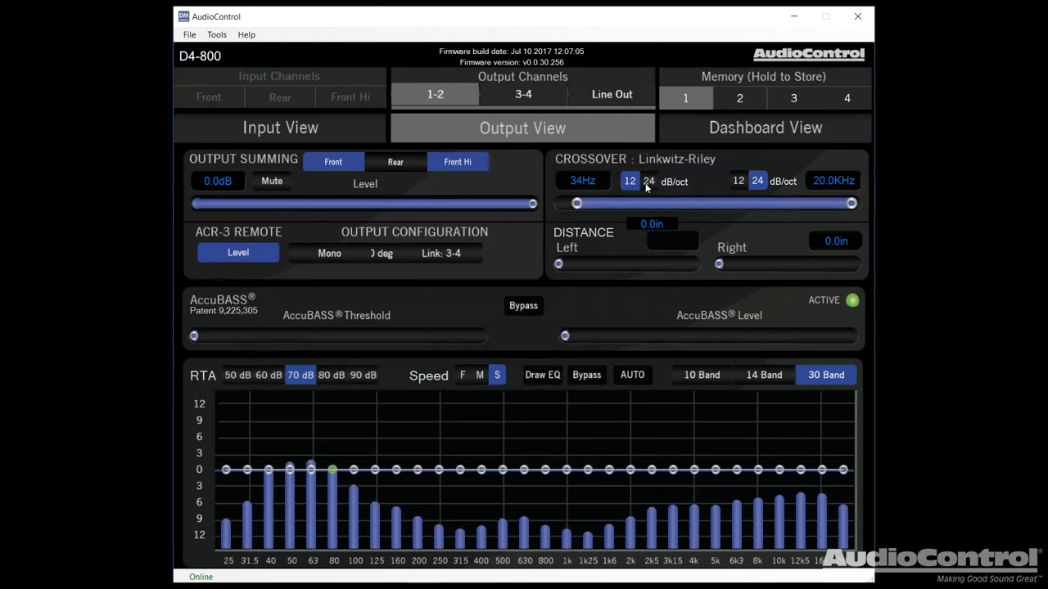
{"action": "left_click", "coordinate": [648, 181]}
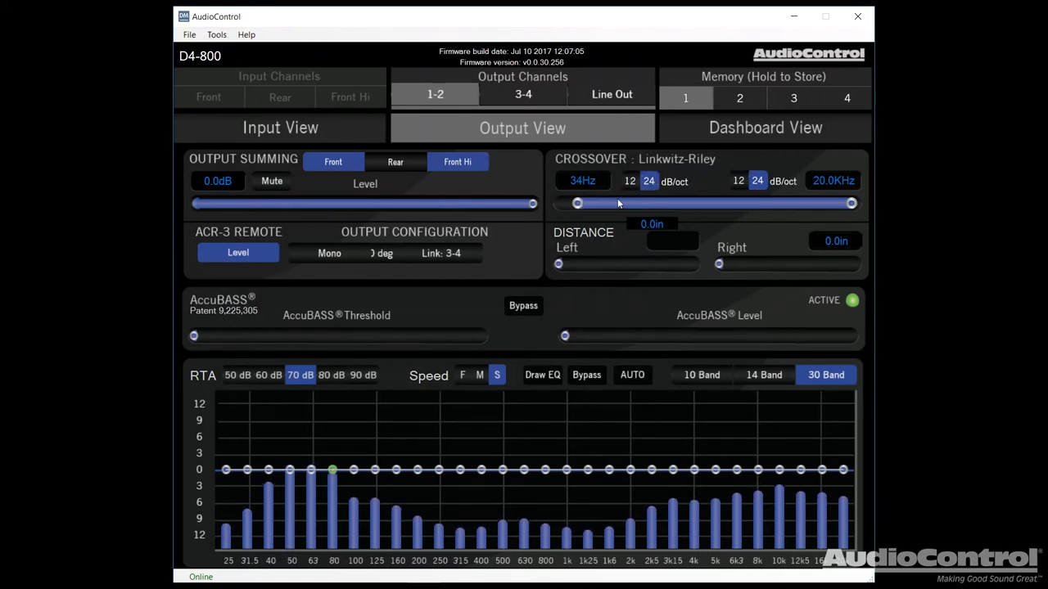
{"action": "left_click_drag", "start_coordinate": [577, 203], "coordinate": [618, 203]}
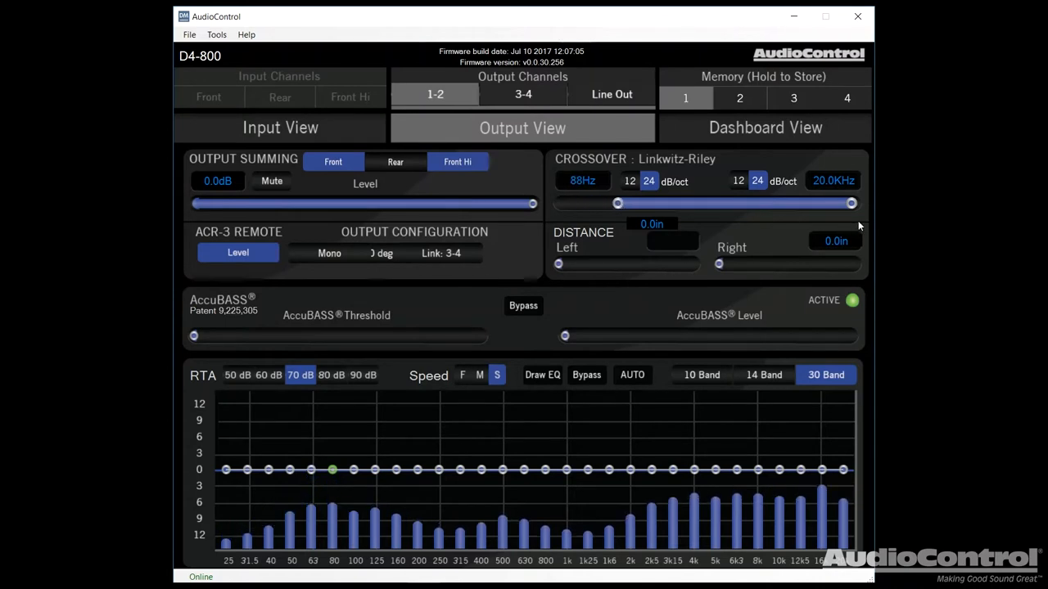
{"action": "left_click_drag", "start_coordinate": [850, 203], "coordinate": [791, 202]}
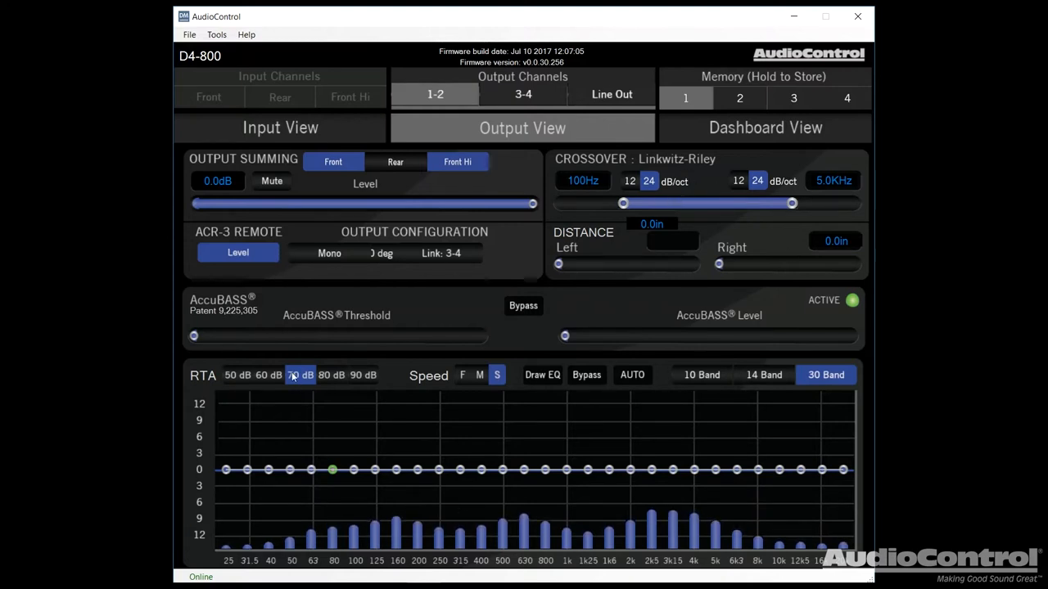
{"action": "left_click", "coordinate": [269, 375]}
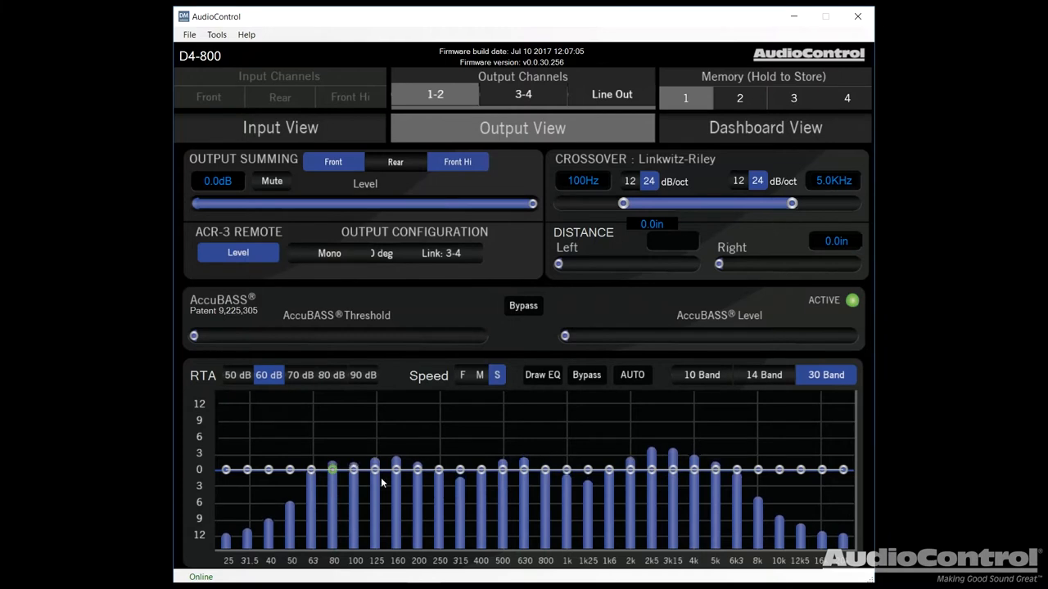
{"action": "left_click_drag", "start_coordinate": [622, 203], "coordinate": [631, 203]}
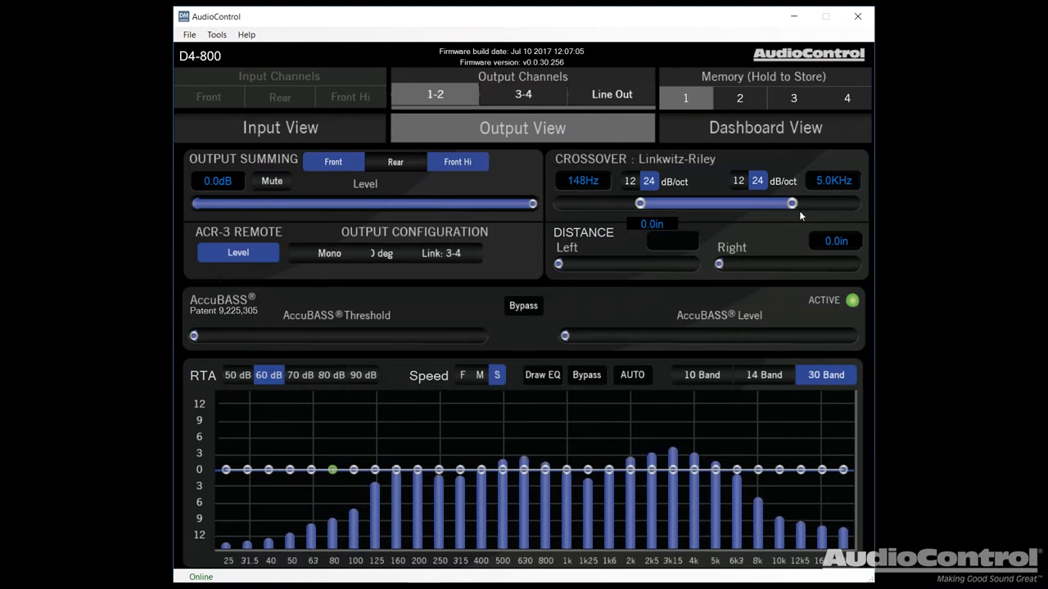
{"action": "left_click_drag", "start_coordinate": [790, 203], "coordinate": [731, 203]}
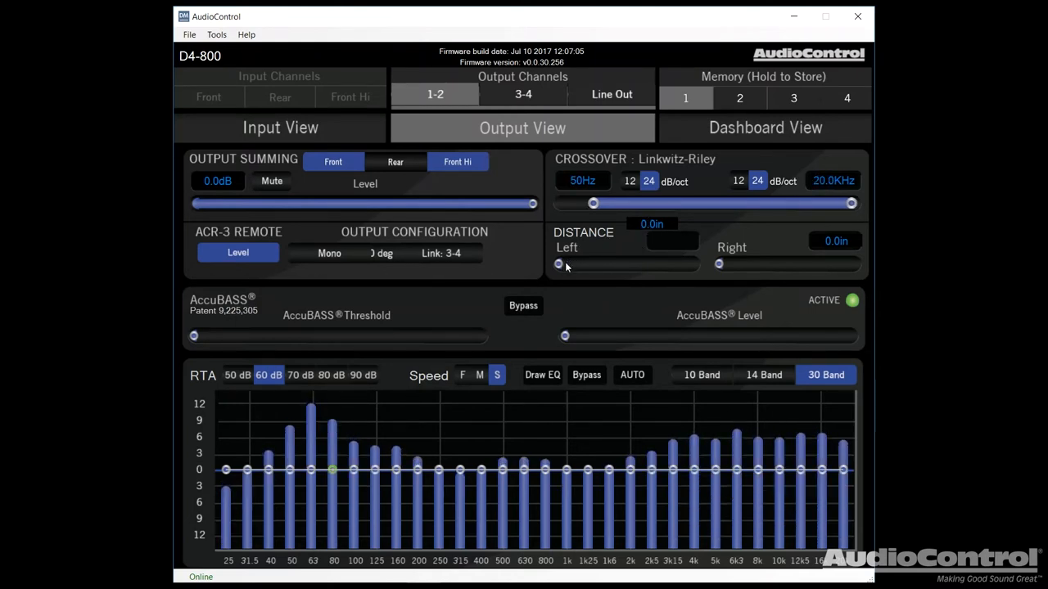
Step: Try the left distance at 146.8in and 20in, then return both channels to 0in
{"action": "left_click_drag", "start_coordinate": [559, 263], "coordinate": [610, 264]}
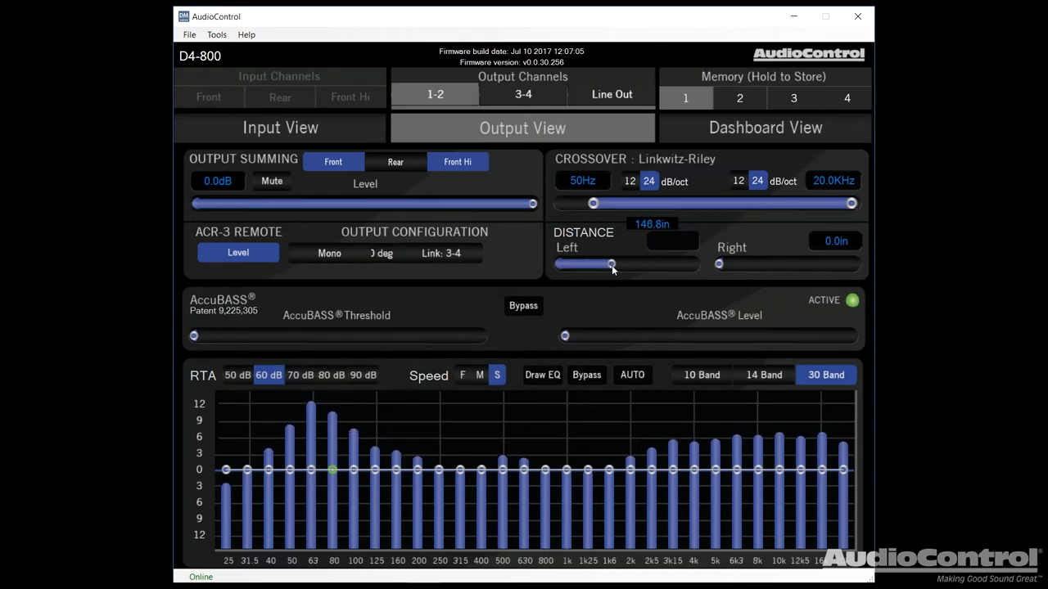
{"action": "left_click_drag", "start_coordinate": [610, 264], "coordinate": [557, 264]}
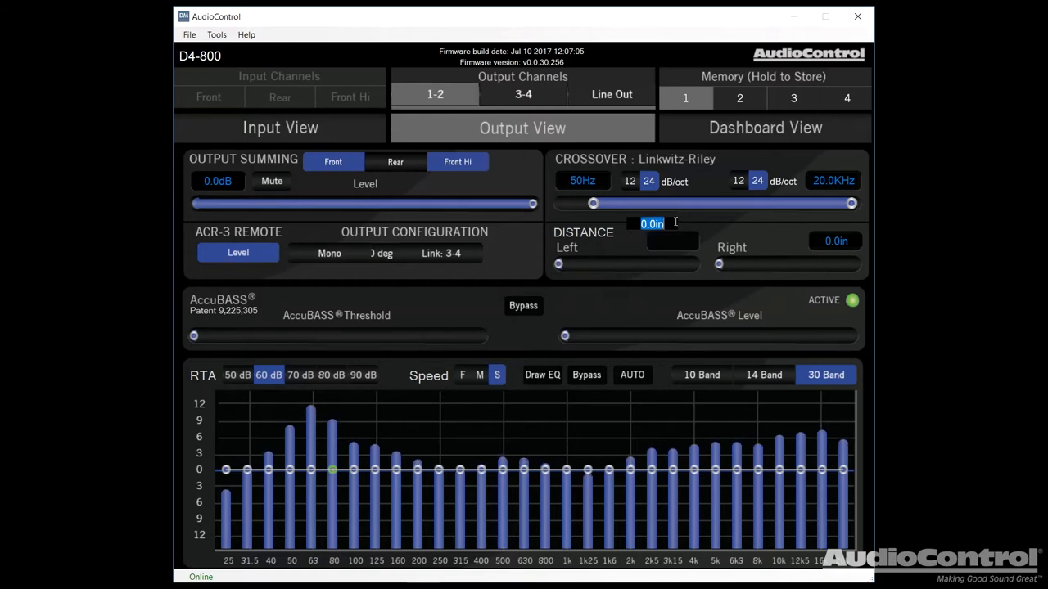
{"action": "type", "text": "20"}
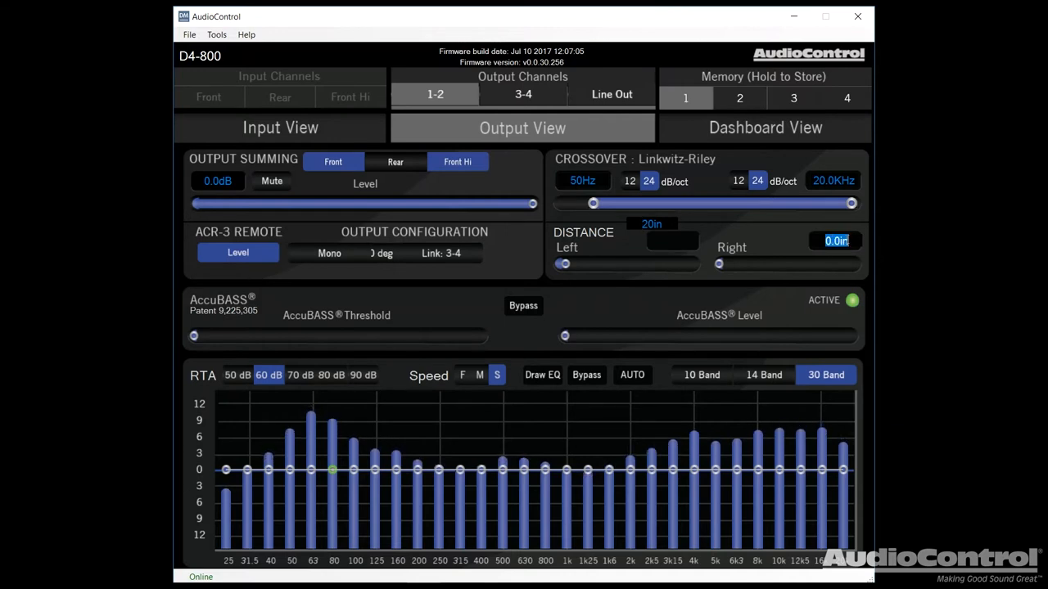
{"action": "left_click_drag", "start_coordinate": [719, 264], "coordinate": [740, 264]}
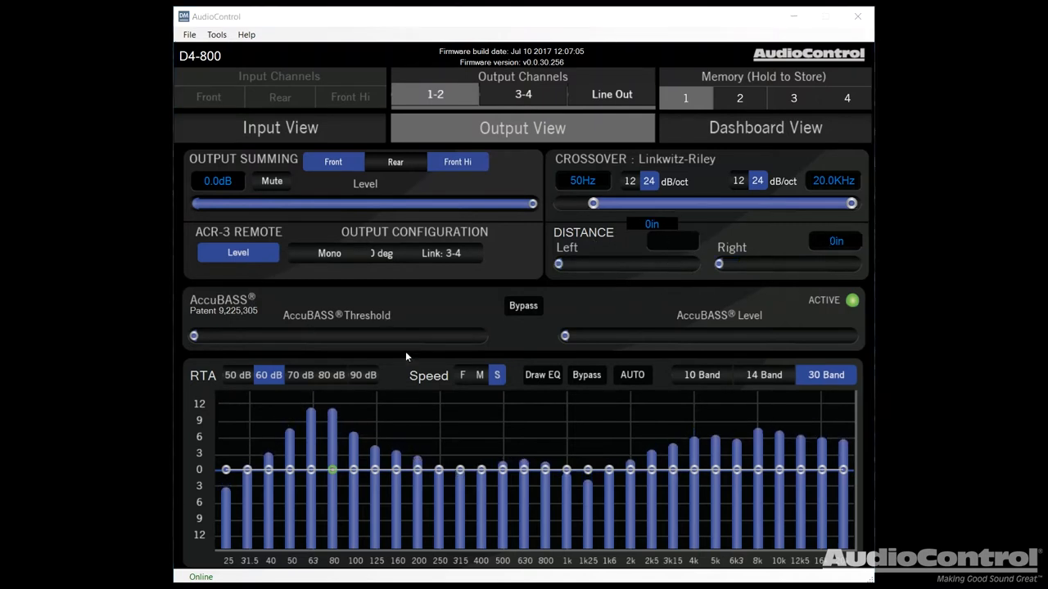
{"action": "mouse_move", "coordinate": [275, 316]}
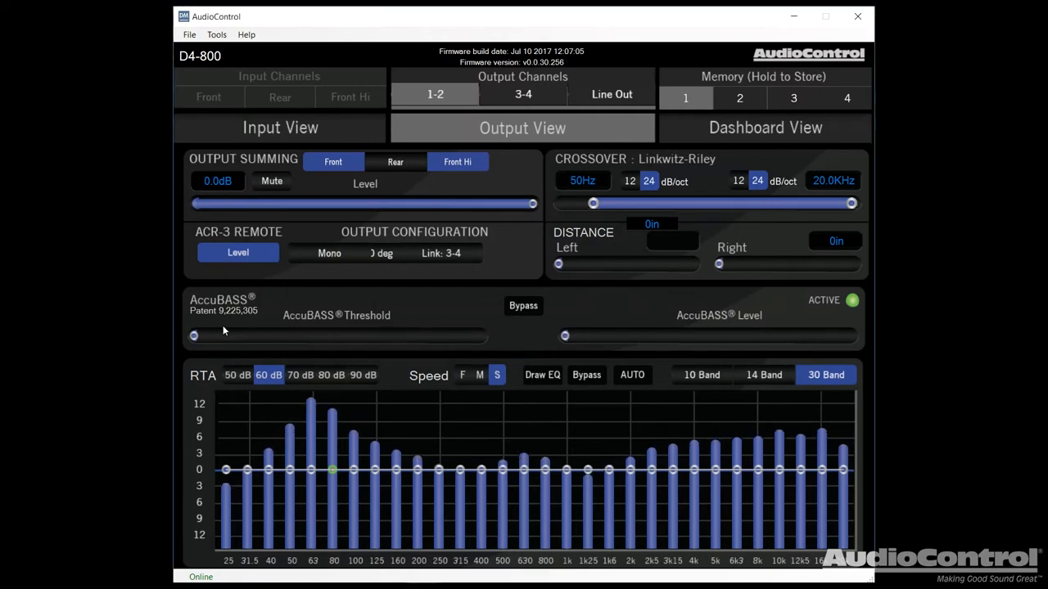
Step: Raise the AccuBASS threshold and level sliders experimentally on outputs 1-2
{"action": "left_click_drag", "start_coordinate": [194, 336], "coordinate": [419, 336]}
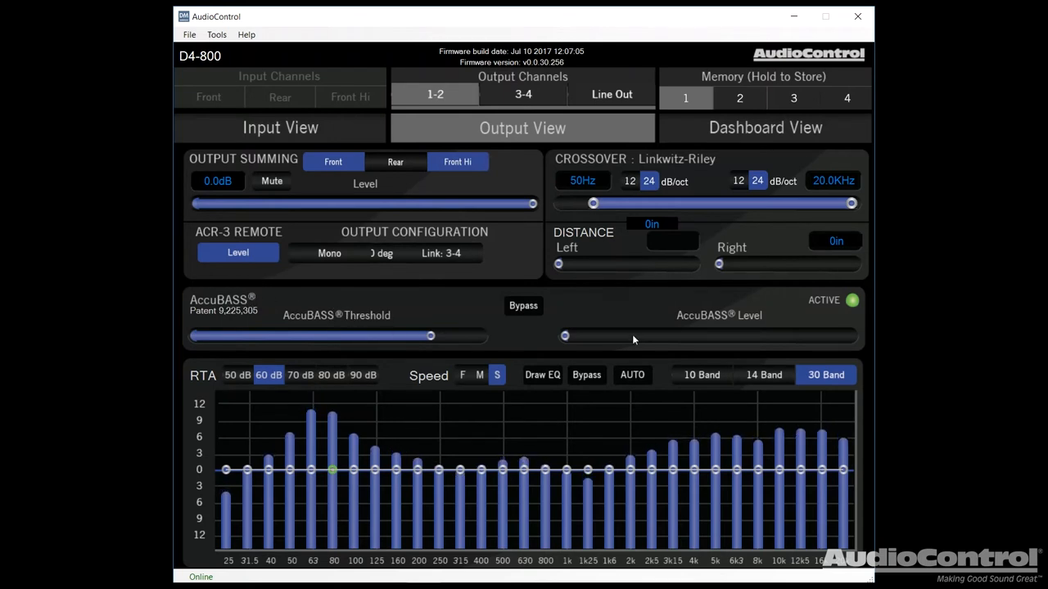
{"action": "left_click_drag", "start_coordinate": [563, 335], "coordinate": [581, 335]}
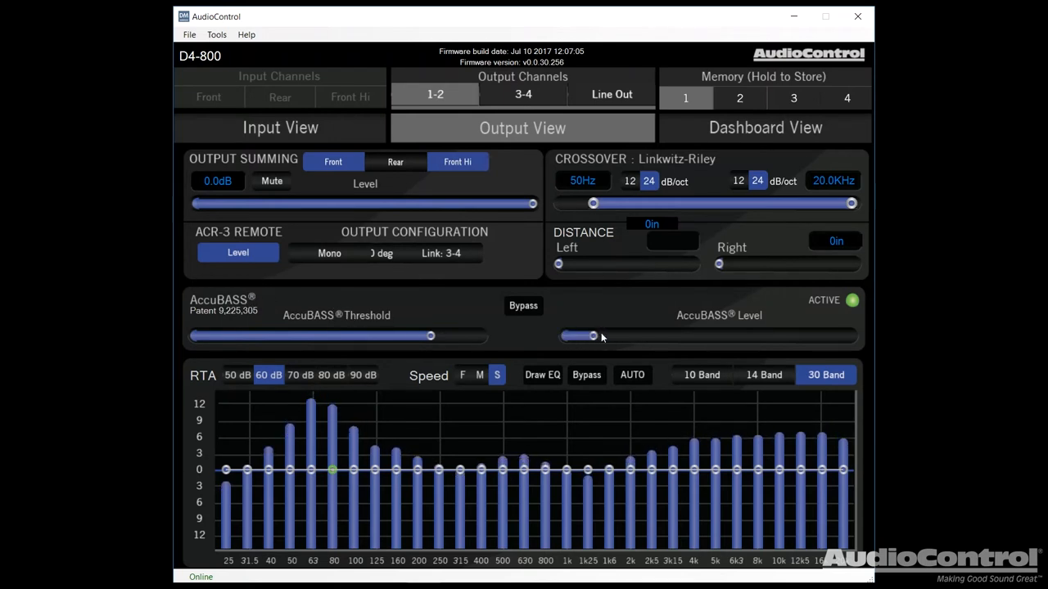
{"action": "left_click_drag", "start_coordinate": [593, 336], "coordinate": [773, 335]}
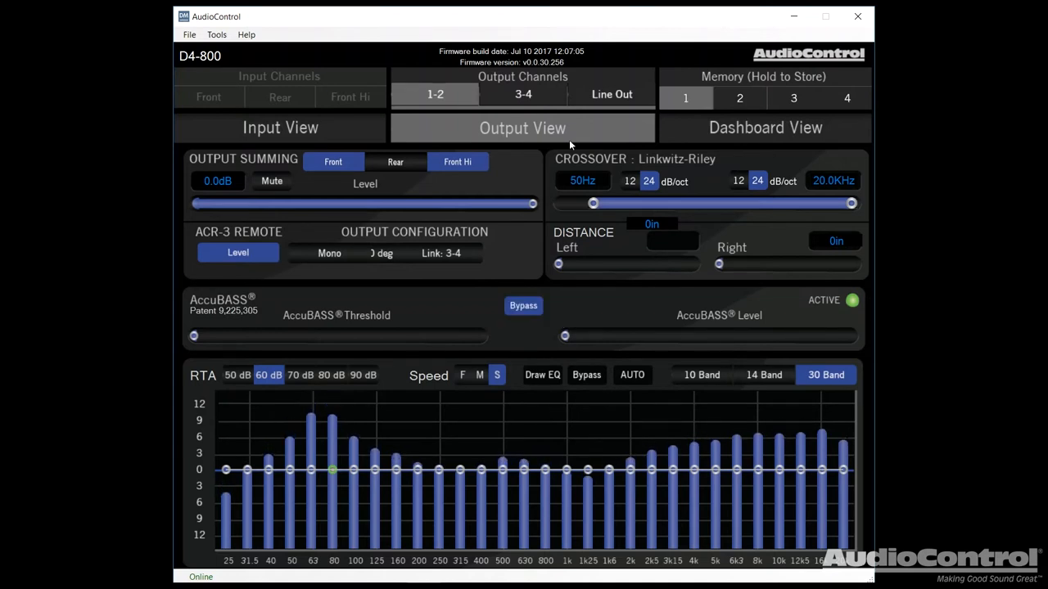
{"action": "mouse_move", "coordinate": [500, 497]}
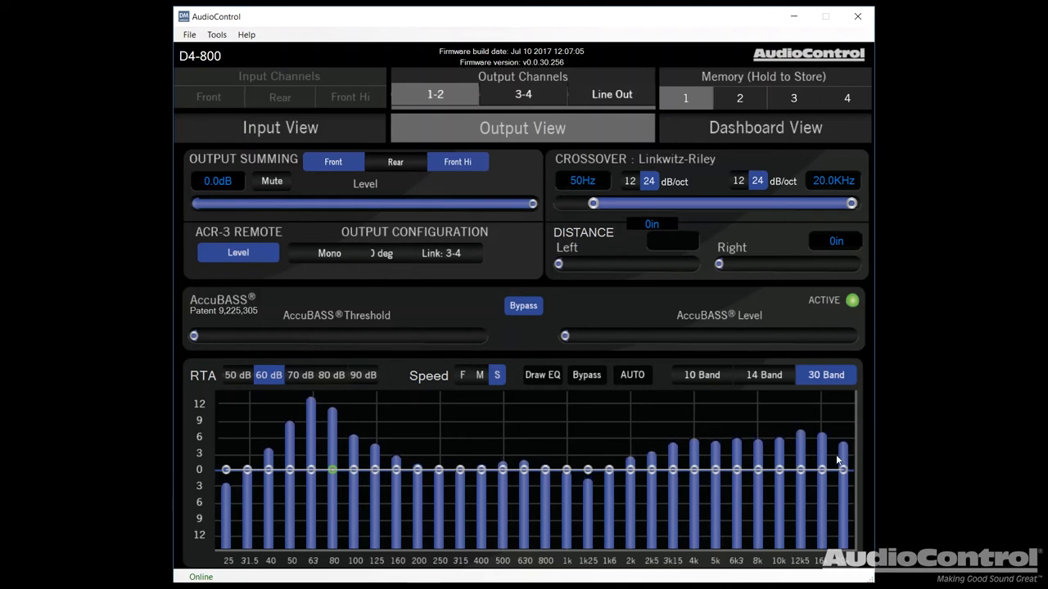
Step: Switch the output EQ between 14 and 10 bands, then back to 30 bands
{"action": "left_click", "coordinate": [762, 375]}
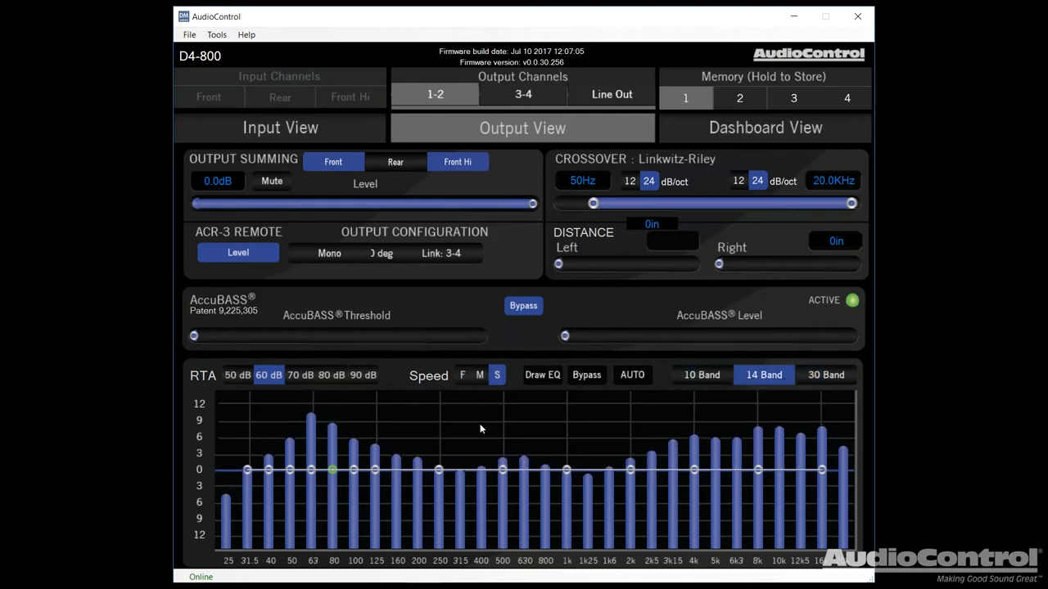
{"action": "left_click", "coordinate": [701, 375]}
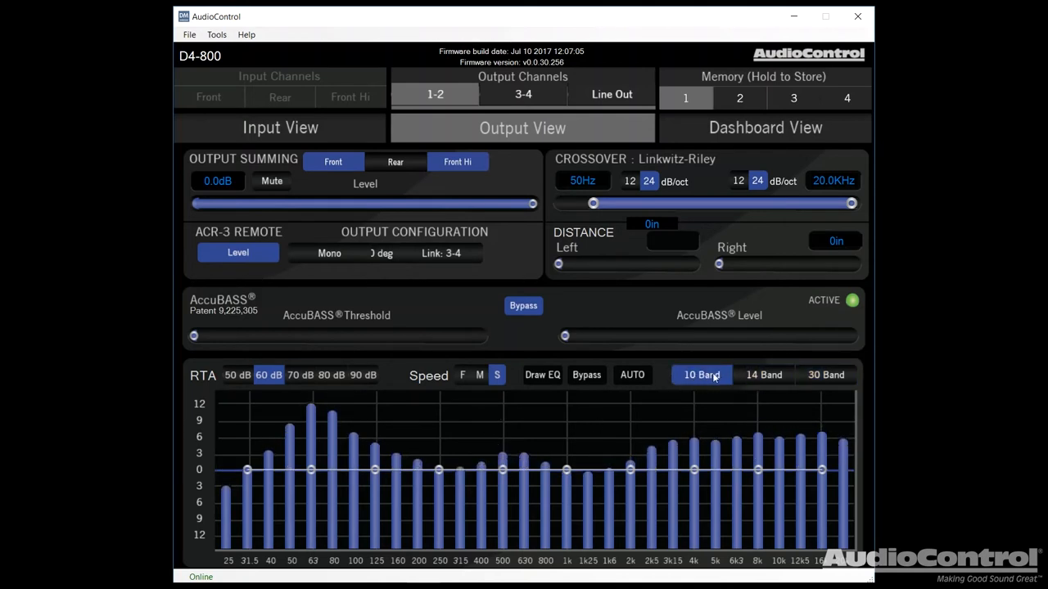
{"action": "left_click", "coordinate": [763, 375]}
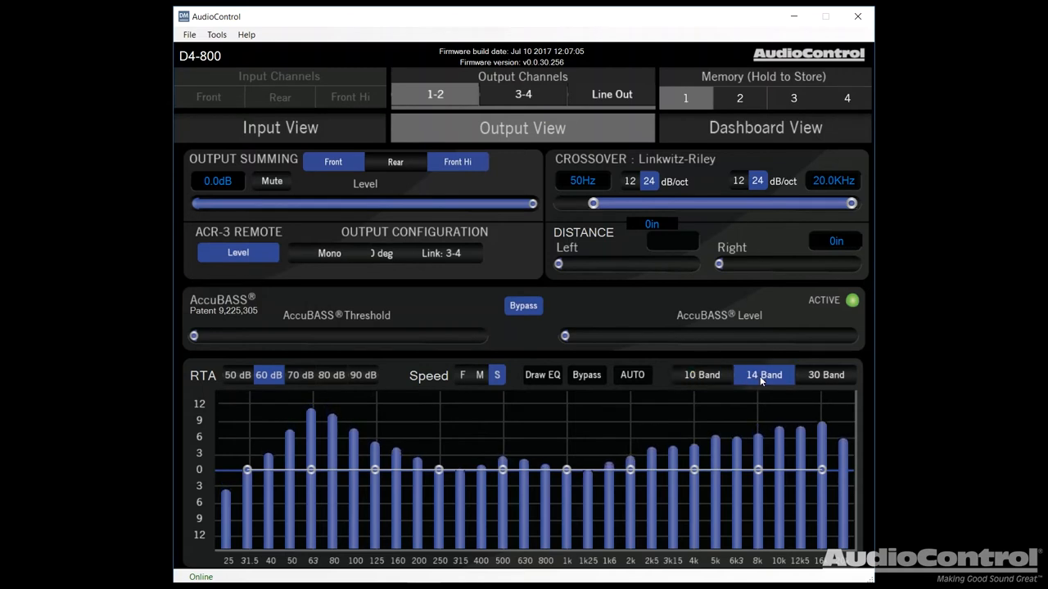
{"action": "left_click", "coordinate": [826, 375]}
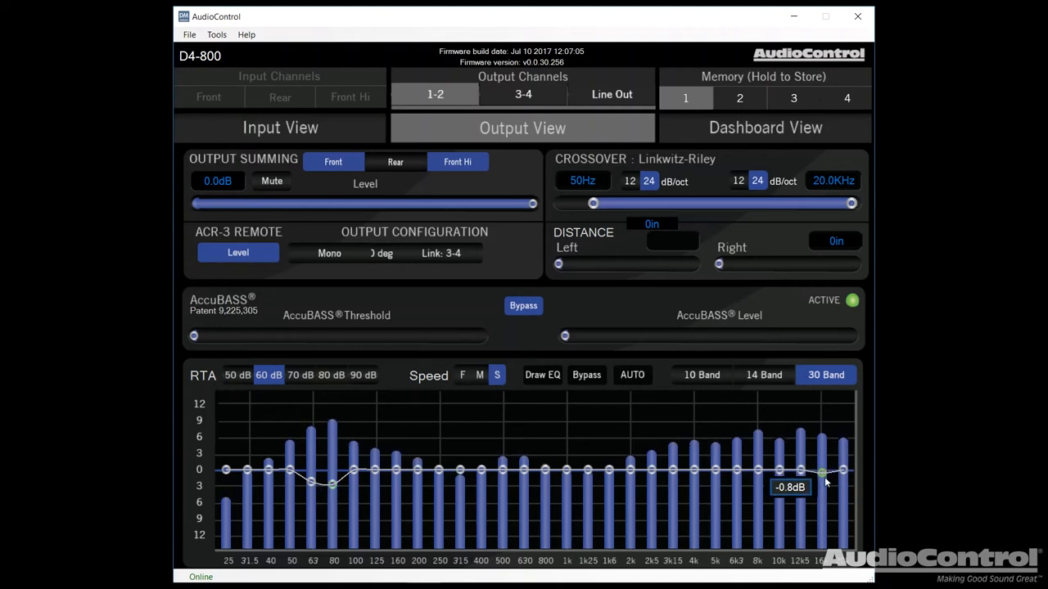
Step: Cut the 20k band by about 3 dB and toggle the EQ bypass to compare
{"action": "left_click_drag", "start_coordinate": [822, 471], "coordinate": [843, 488]}
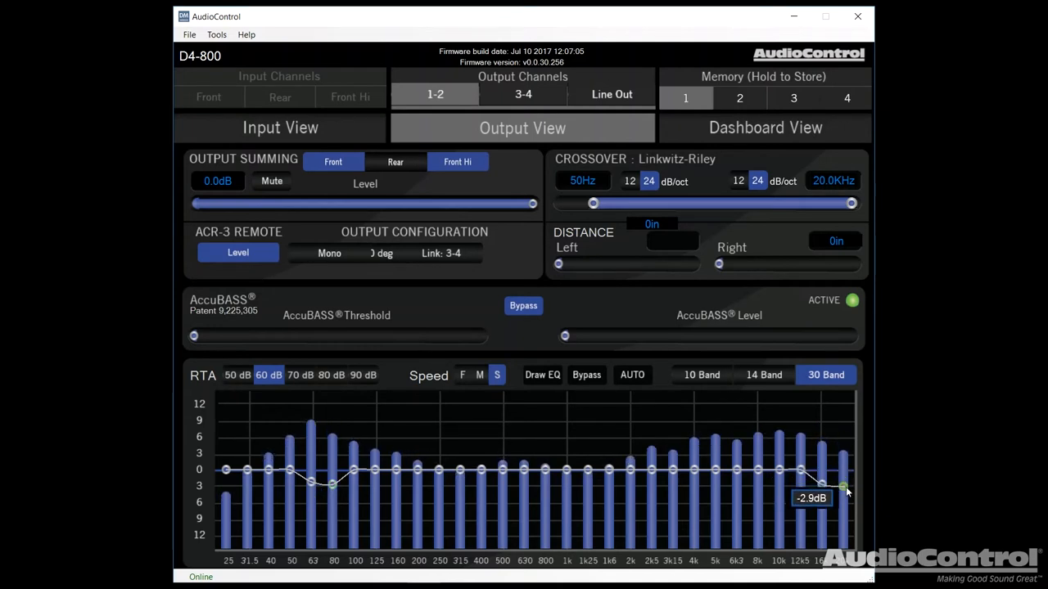
{"action": "left_click", "coordinate": [586, 375]}
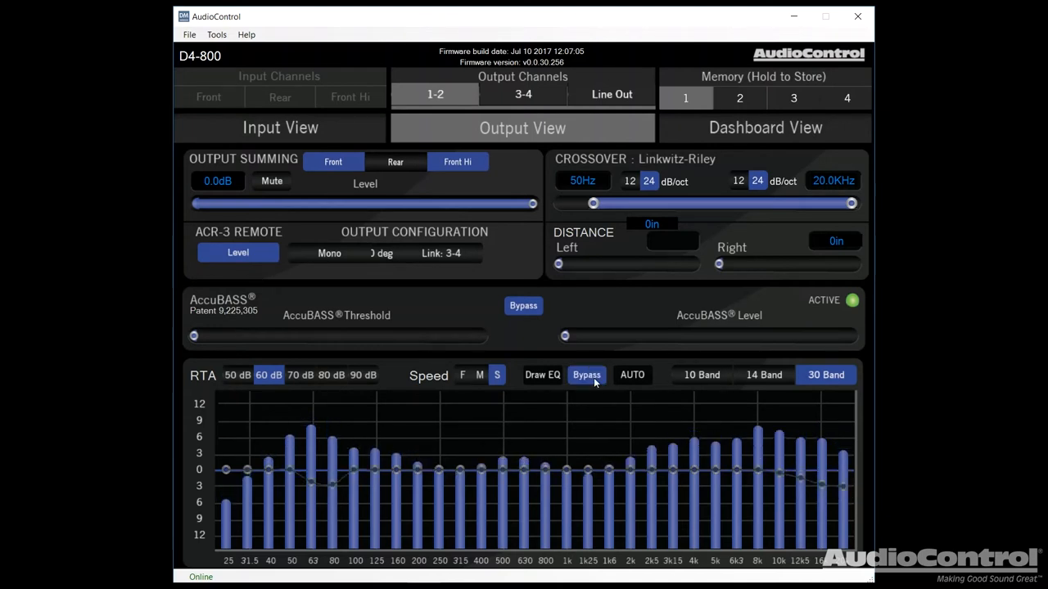
{"action": "left_click", "coordinate": [586, 375]}
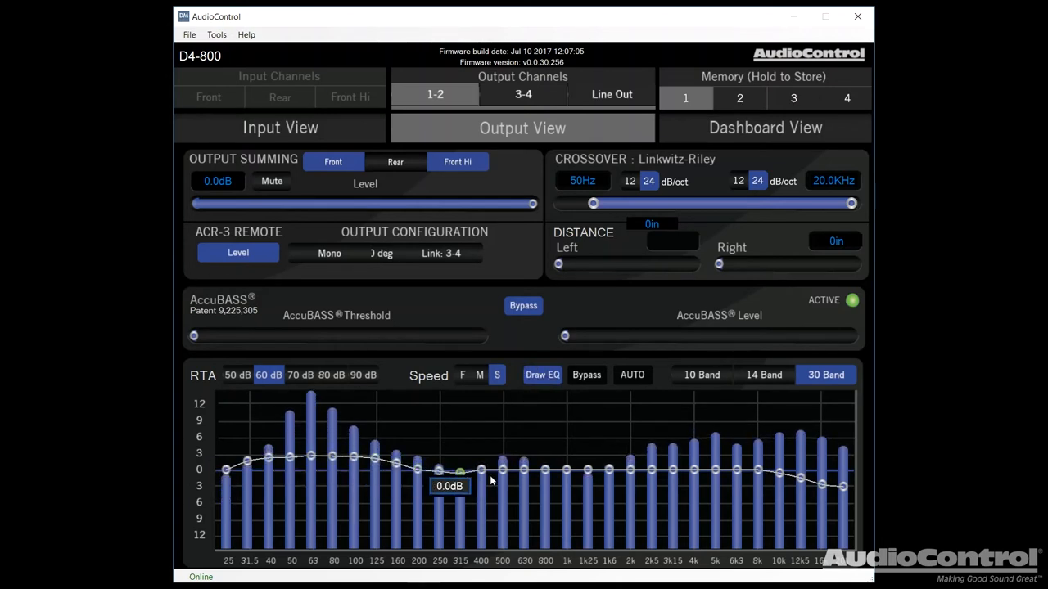
{"action": "left_click", "coordinate": [586, 374]}
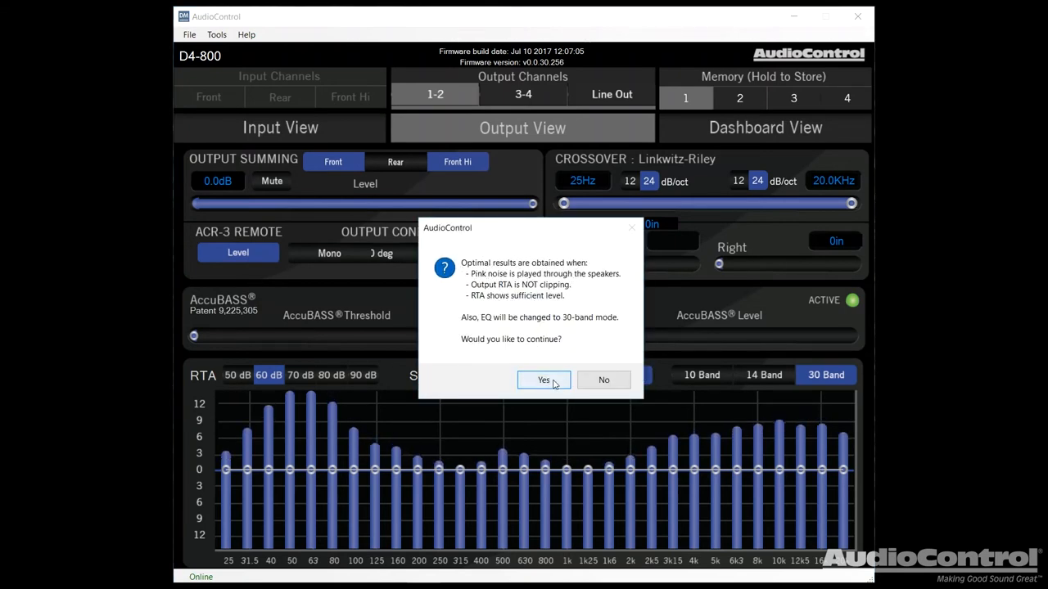
Step: Confirm the automatic 30-band EQ for outputs 1-2 and show the Dashboard View
{"action": "left_click", "coordinate": [543, 380]}
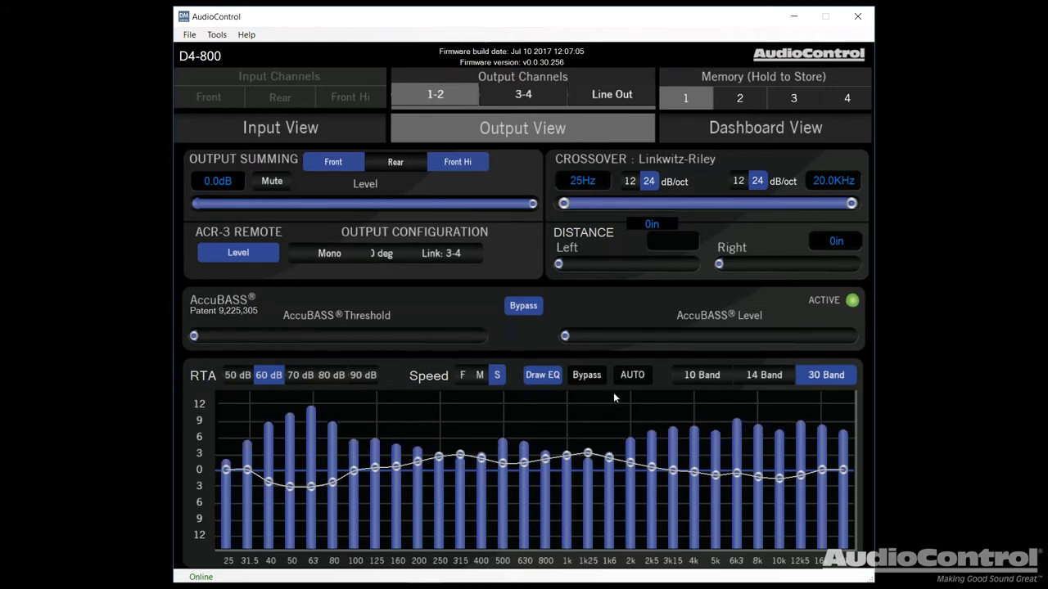
{"action": "left_click", "coordinate": [632, 375]}
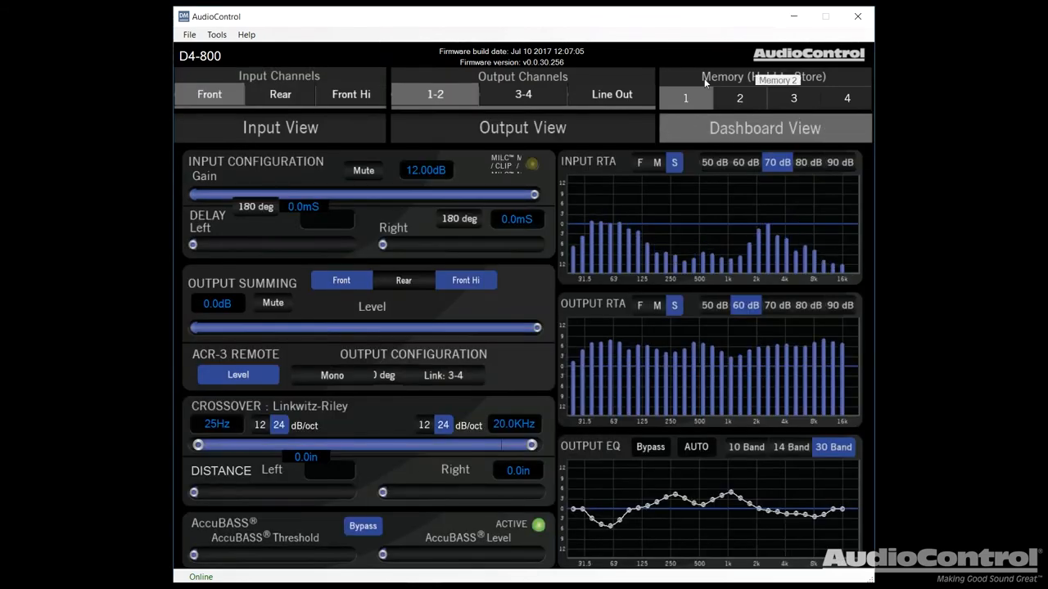
{"action": "mouse_move", "coordinate": [704, 237]}
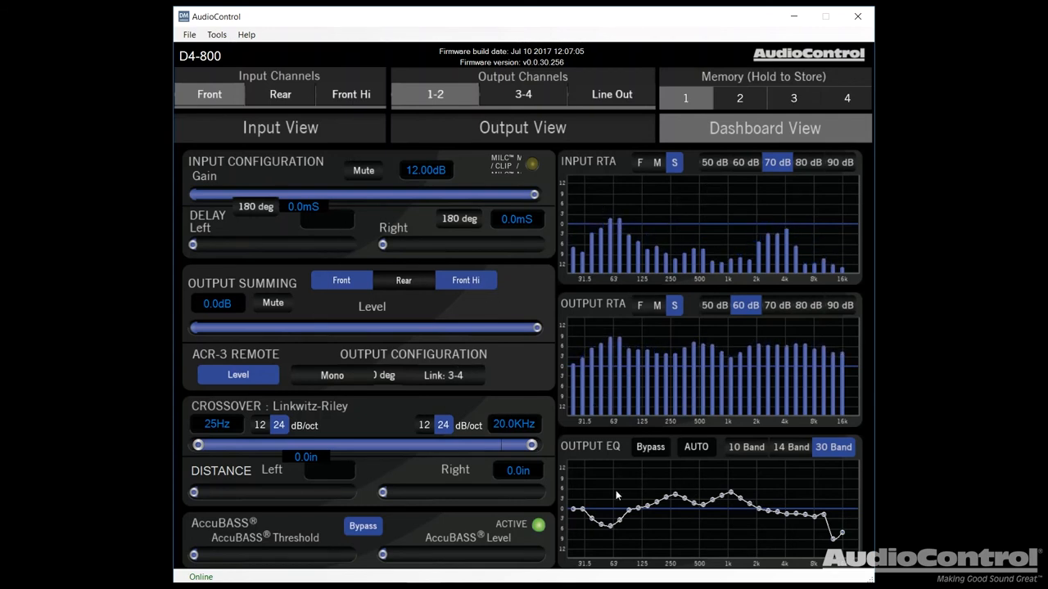
{"action": "mouse_move", "coordinate": [712, 245]}
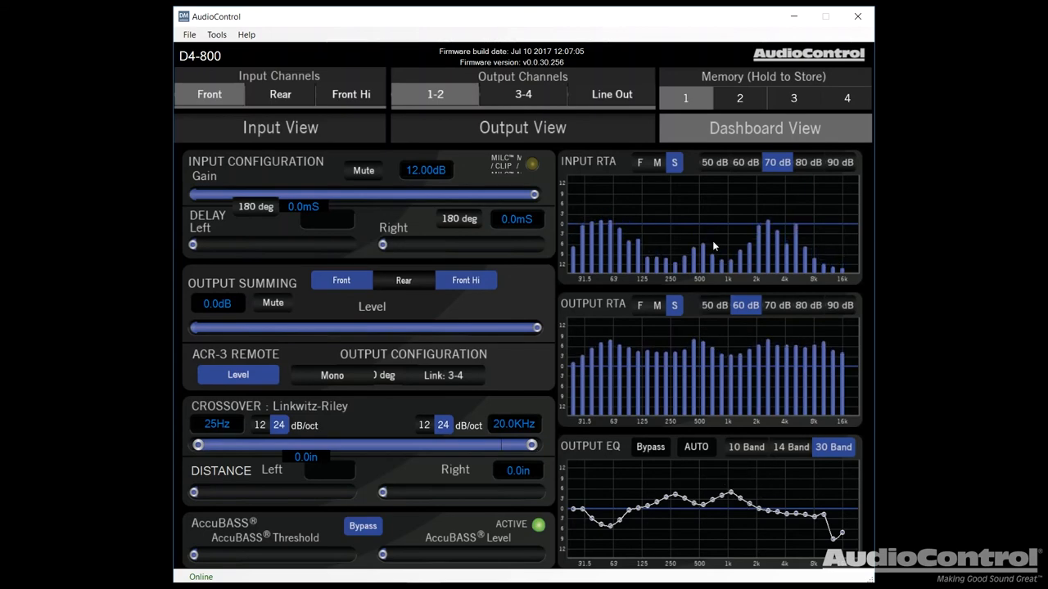
Step: Pull the top band of the Dashboard Output EQ graph sharply downward
{"action": "left_click", "coordinate": [523, 126]}
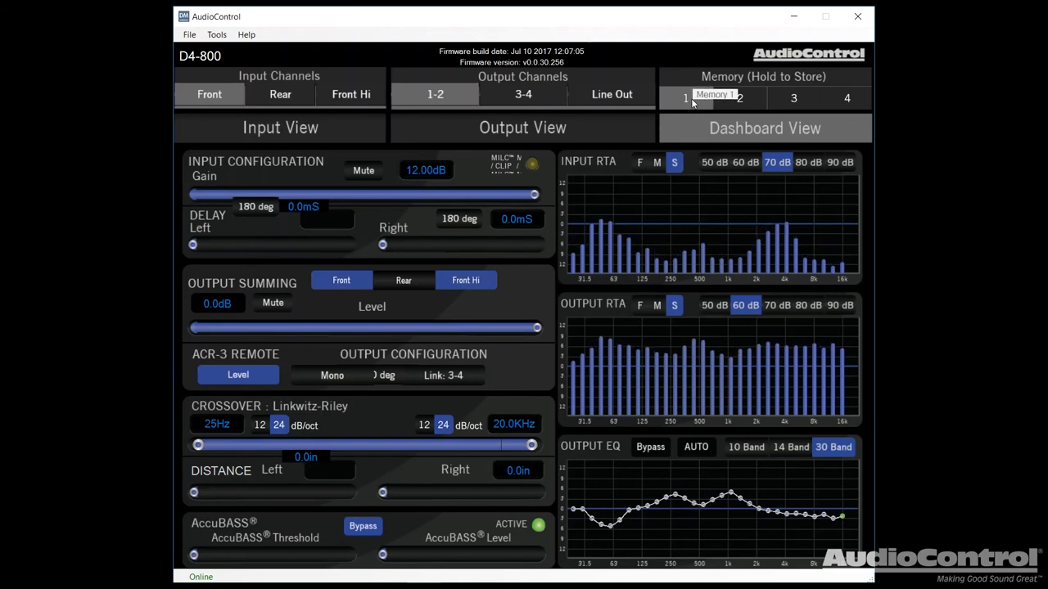
Step: Store the tune in Memory 1 and load the Memory 2 preset (603Hz–1.7kHz, flat EQ)
{"action": "left_click", "coordinate": [685, 97]}
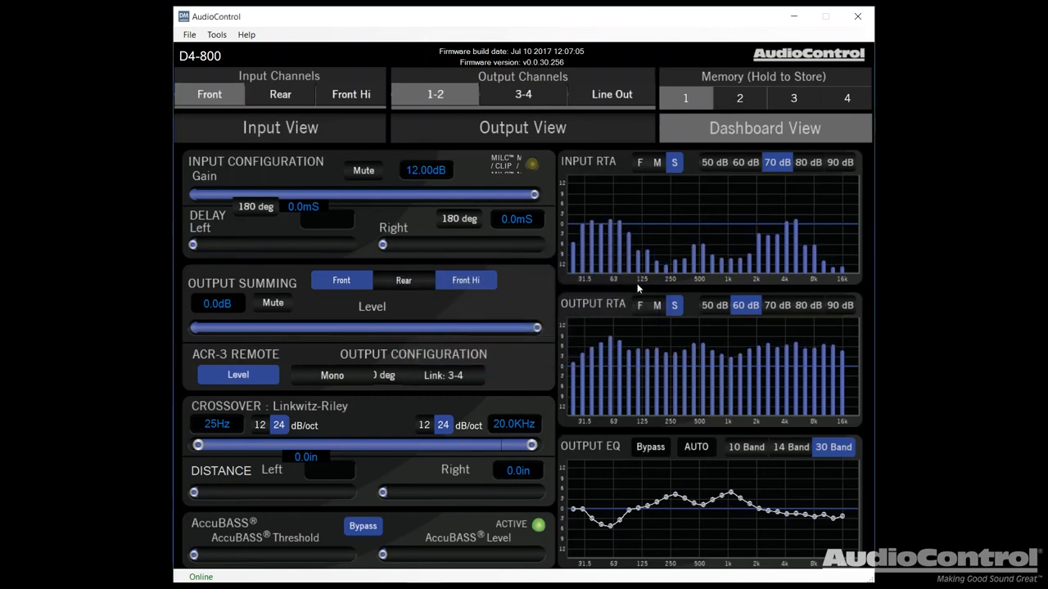
{"action": "left_click", "coordinate": [189, 35]}
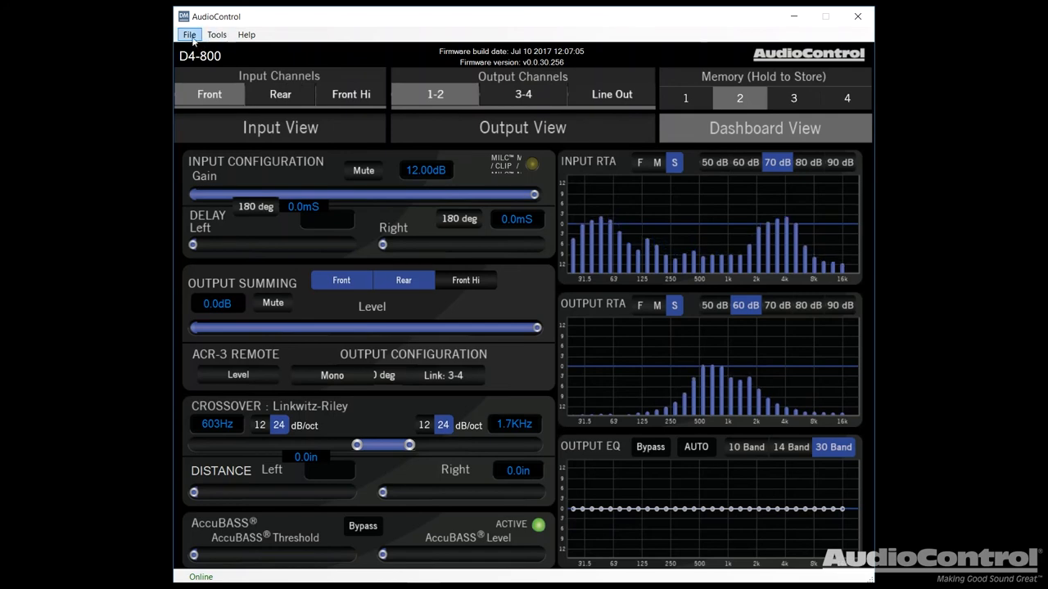
Step: Open the File menu and point to Save as
{"action": "left_click", "coordinate": [189, 35]}
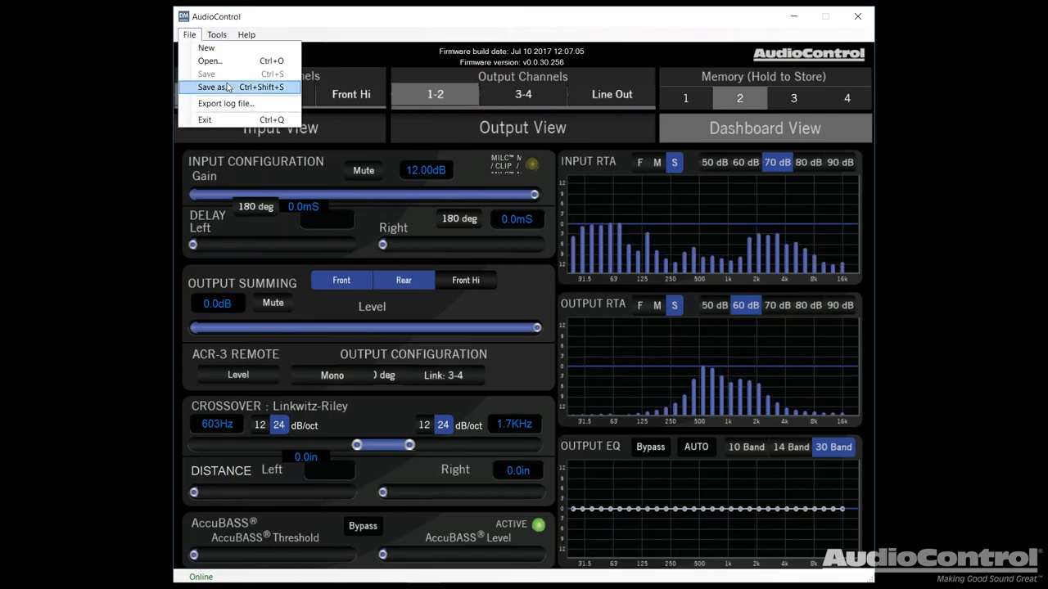
{"action": "mouse_move", "coordinate": [206, 74]}
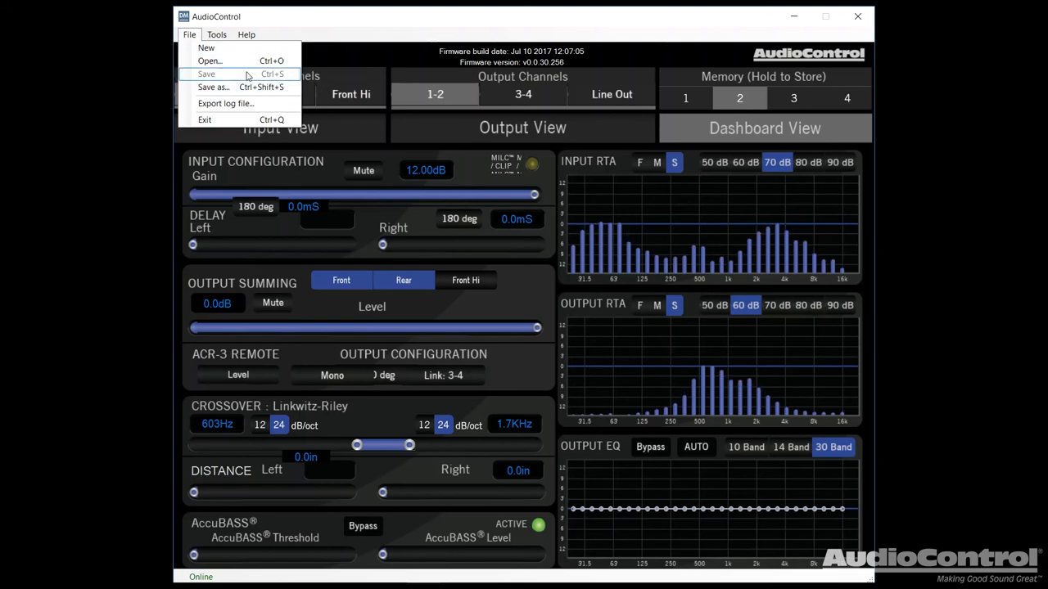
{"action": "mouse_move", "coordinate": [667, 178]}
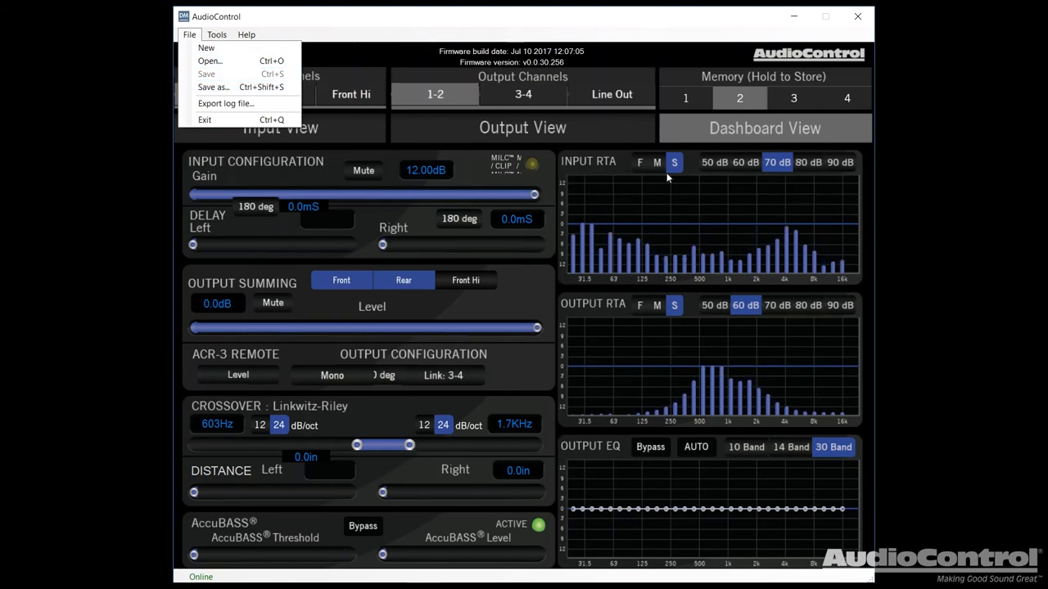